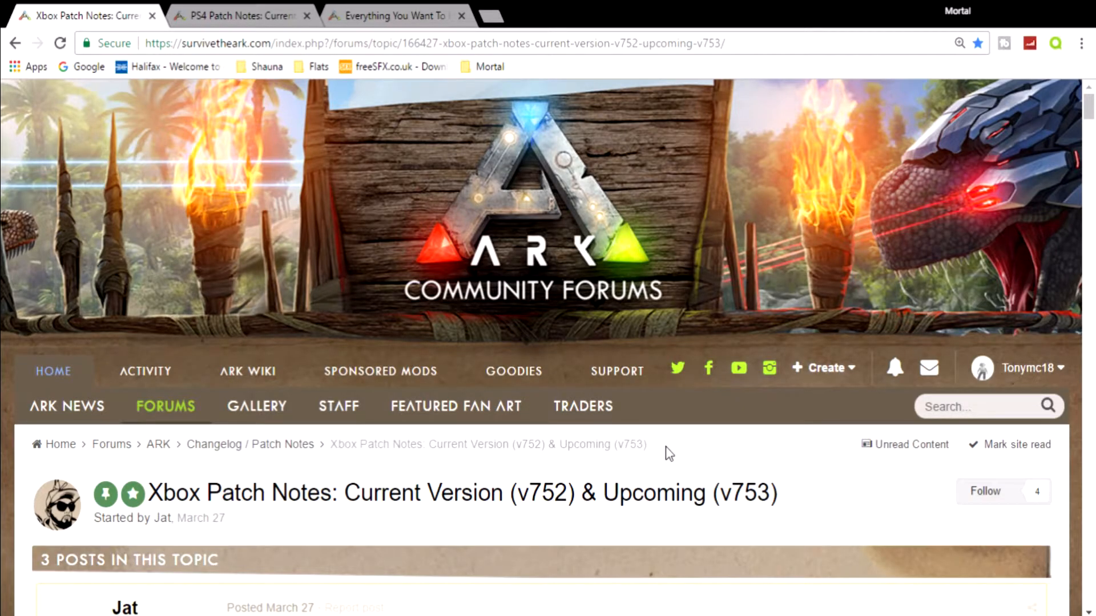
Scroll down the Xbox patch notes topic until the v753 change list shows.
{"action": "scroll", "scroll_direction": "down", "scroll_amount": 3}
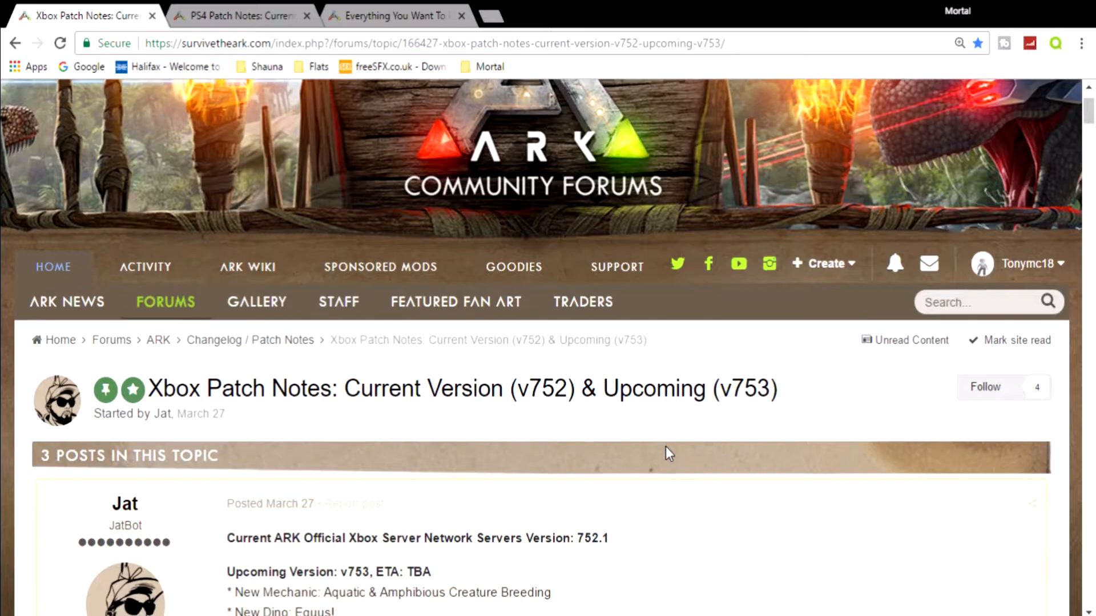
{"action": "scroll", "scroll_direction": "down", "scroll_amount": 3}
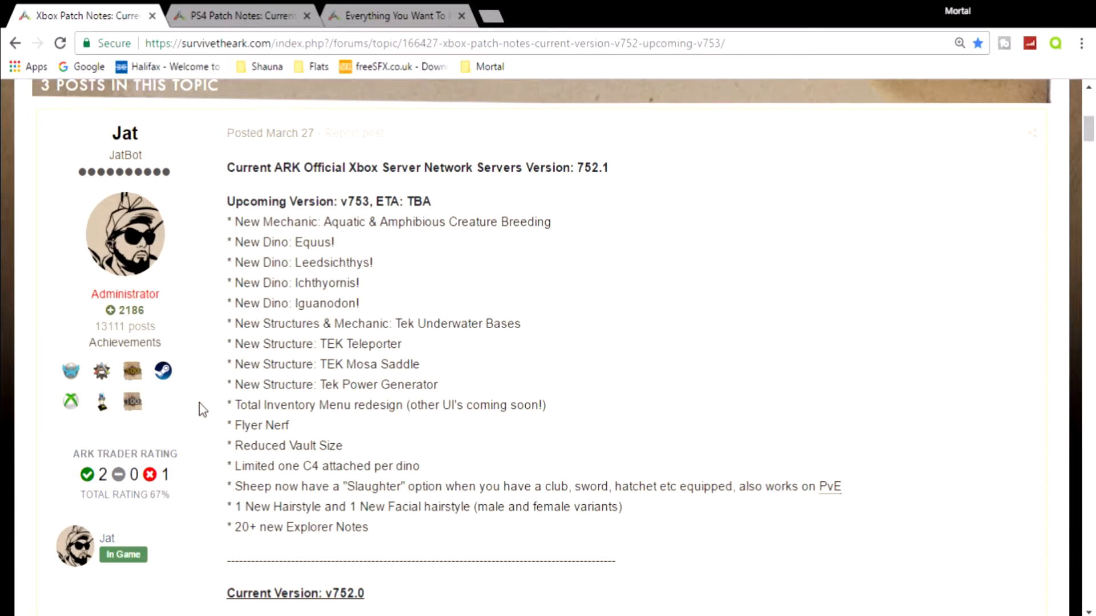
{"action": "mouse_move", "coordinate": [568, 419]}
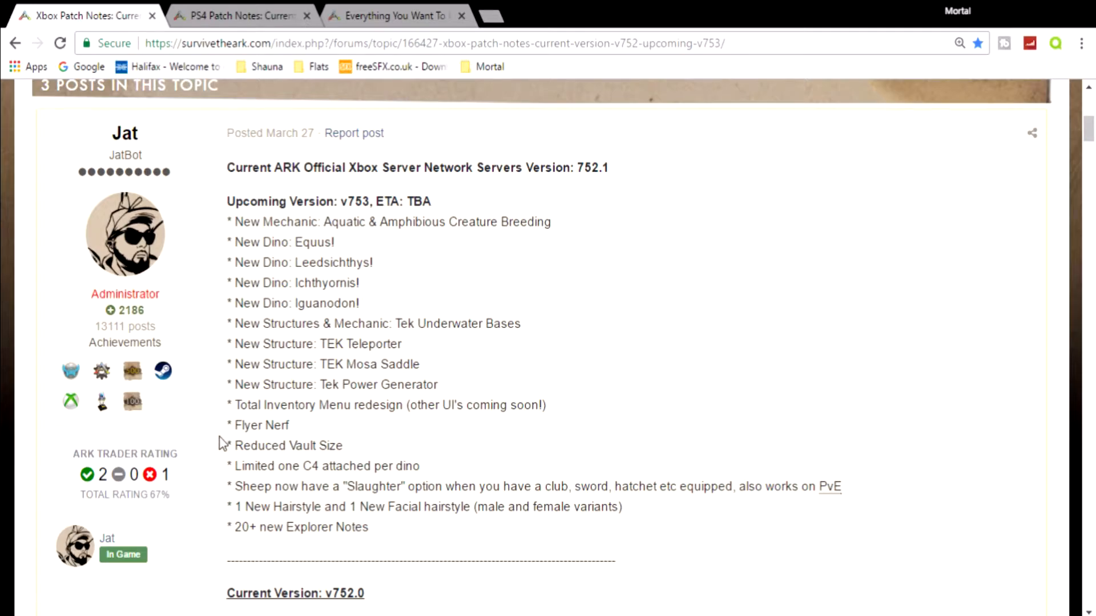
{"action": "mouse_move", "coordinate": [351, 451]}
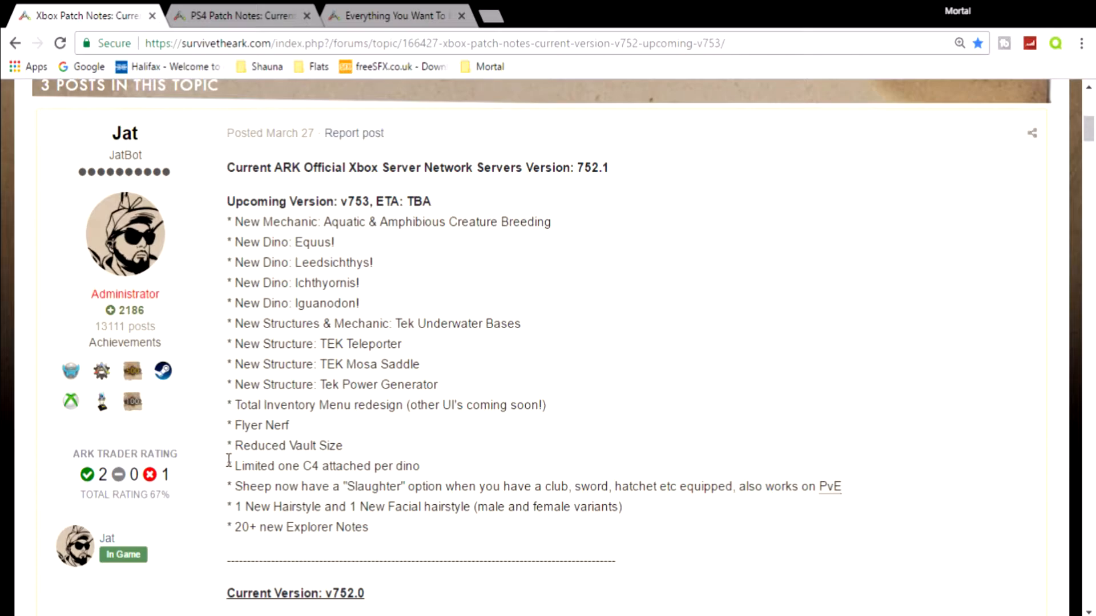
{"action": "mouse_move", "coordinate": [391, 481]}
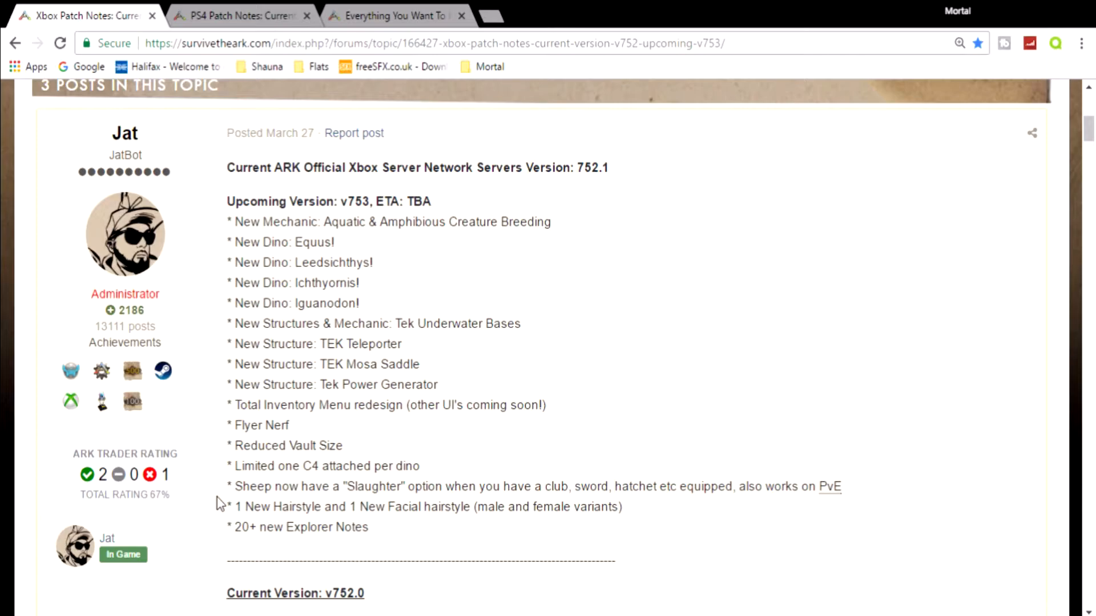
{"action": "mouse_move", "coordinate": [478, 502]}
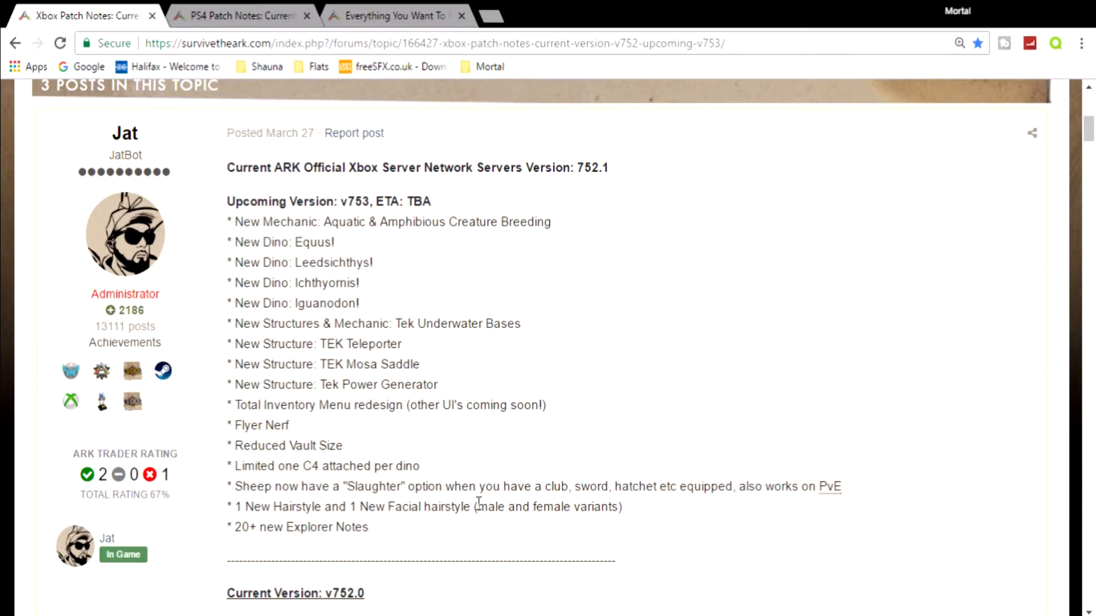
{"action": "mouse_move", "coordinate": [687, 488]}
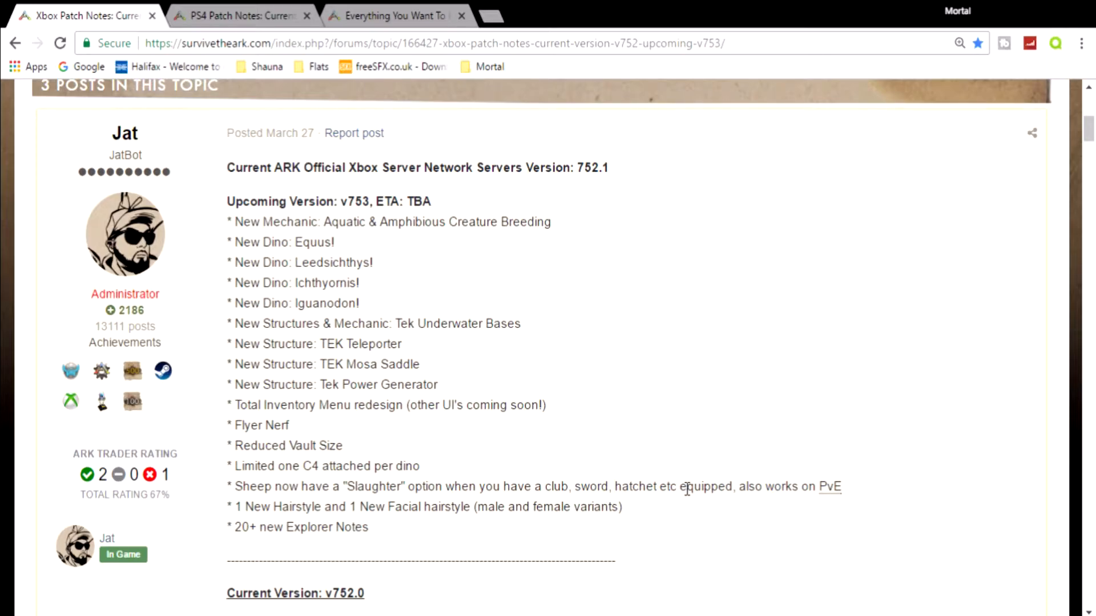
{"action": "mouse_move", "coordinate": [767, 525]}
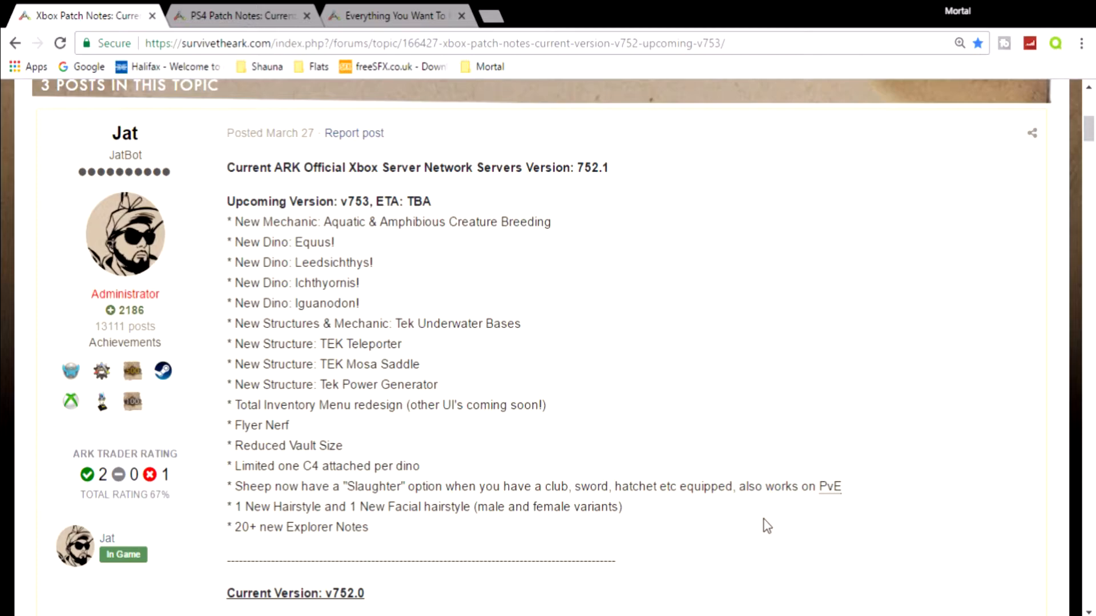
{"action": "mouse_move", "coordinate": [546, 530]}
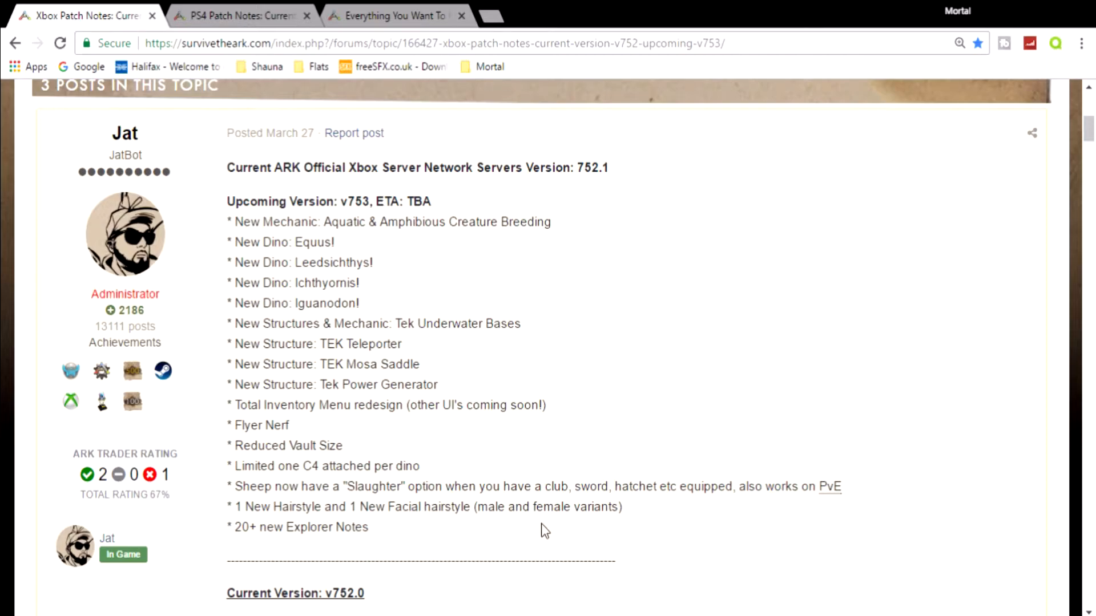
{"action": "mouse_move", "coordinate": [429, 531]}
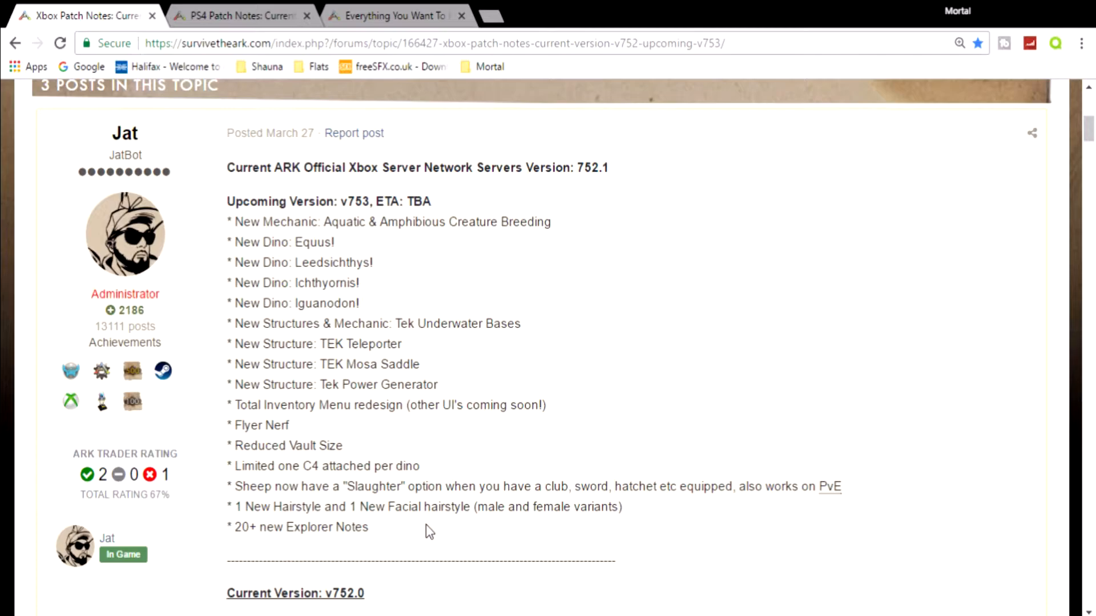
{"action": "mouse_move", "coordinate": [222, 535]}
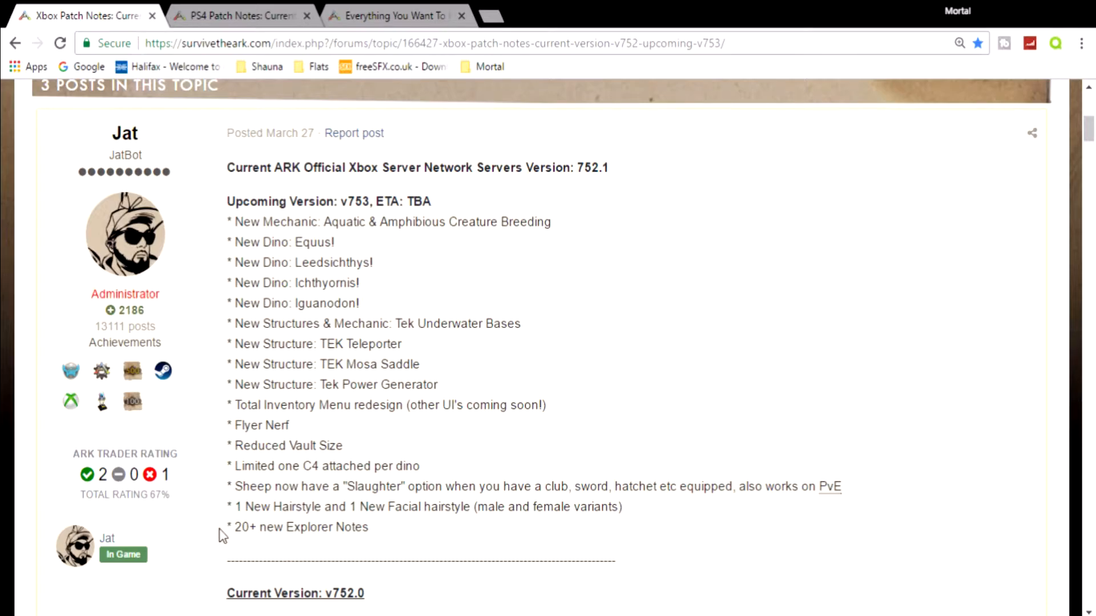
{"action": "mouse_move", "coordinate": [578, 534]}
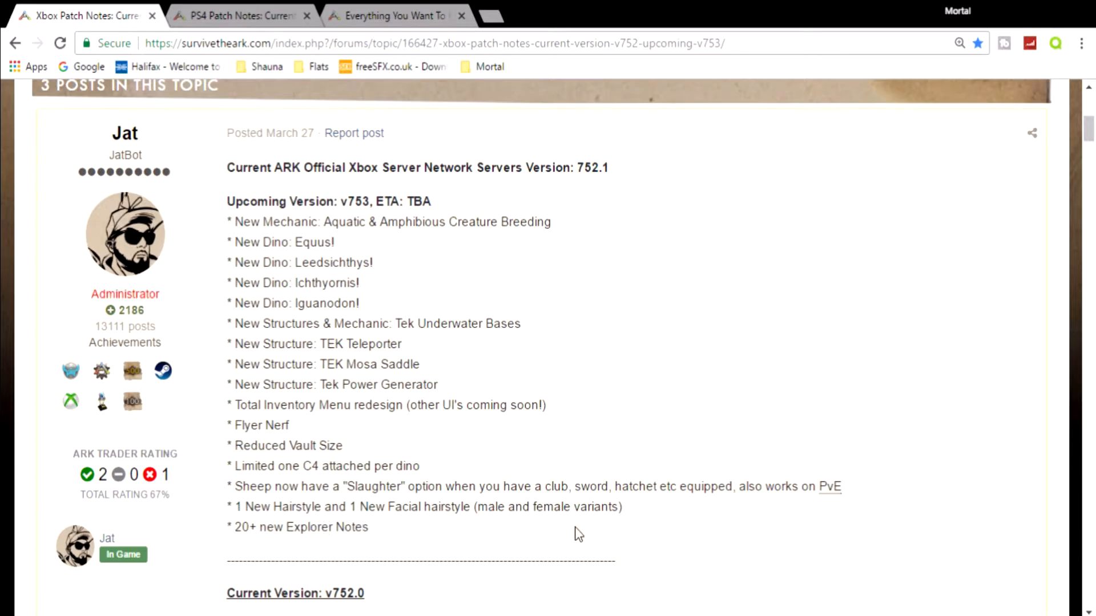
{"action": "mouse_move", "coordinate": [721, 527]}
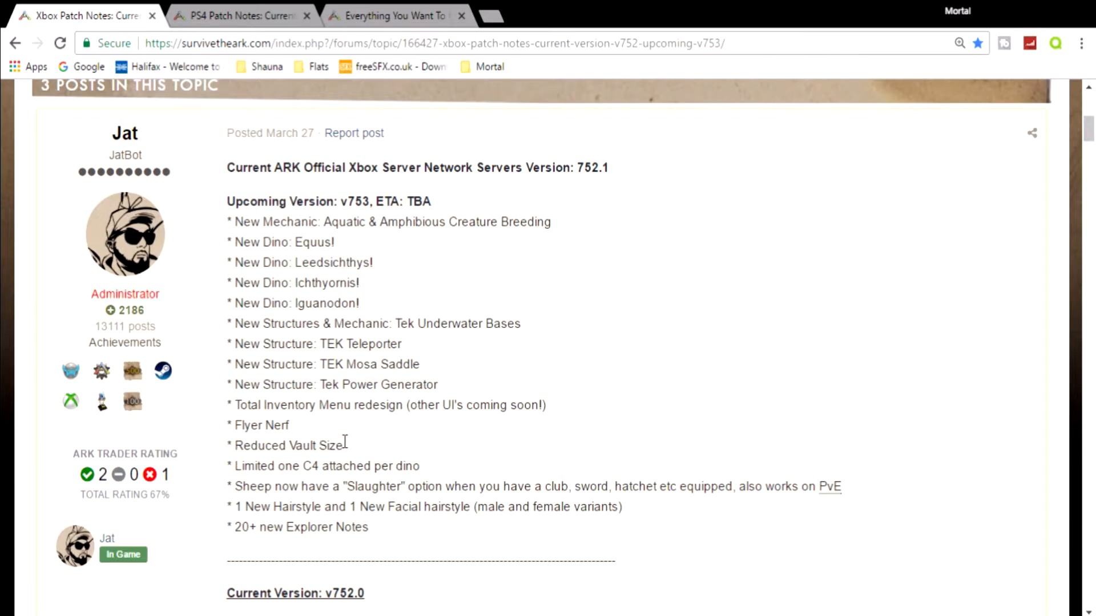
Drag the scrollbar back up to the v752 & upcoming v753 title.
{"action": "left_click_drag", "start_coordinate": [227, 424], "coordinate": [343, 445]}
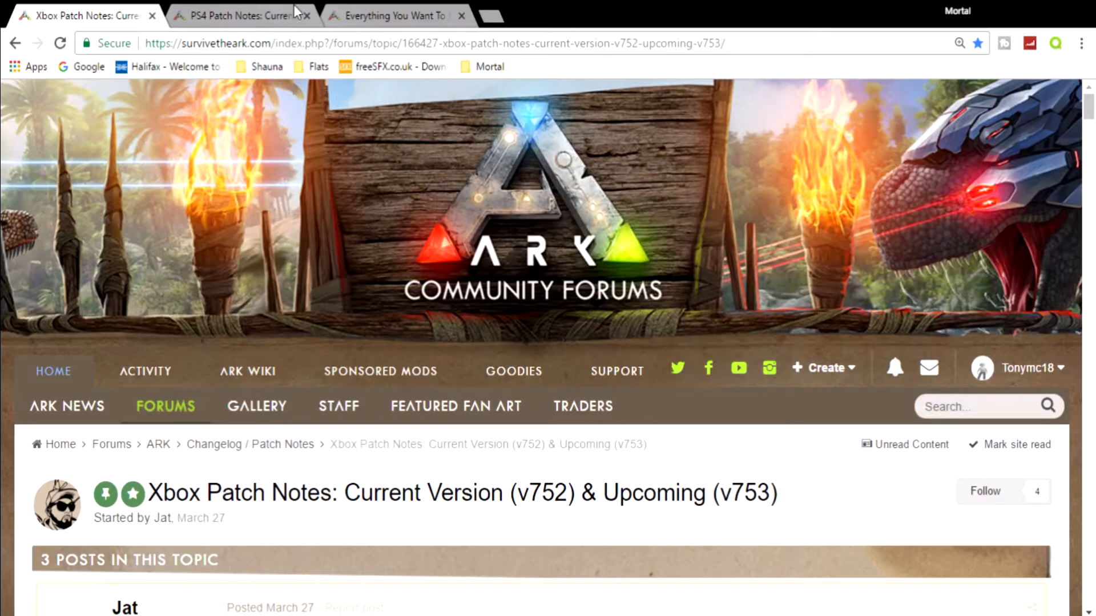
Switch to the PS4 Patch Notes tab showing v505.0 and upcoming v506.0.
{"action": "left_click", "coordinate": [241, 15]}
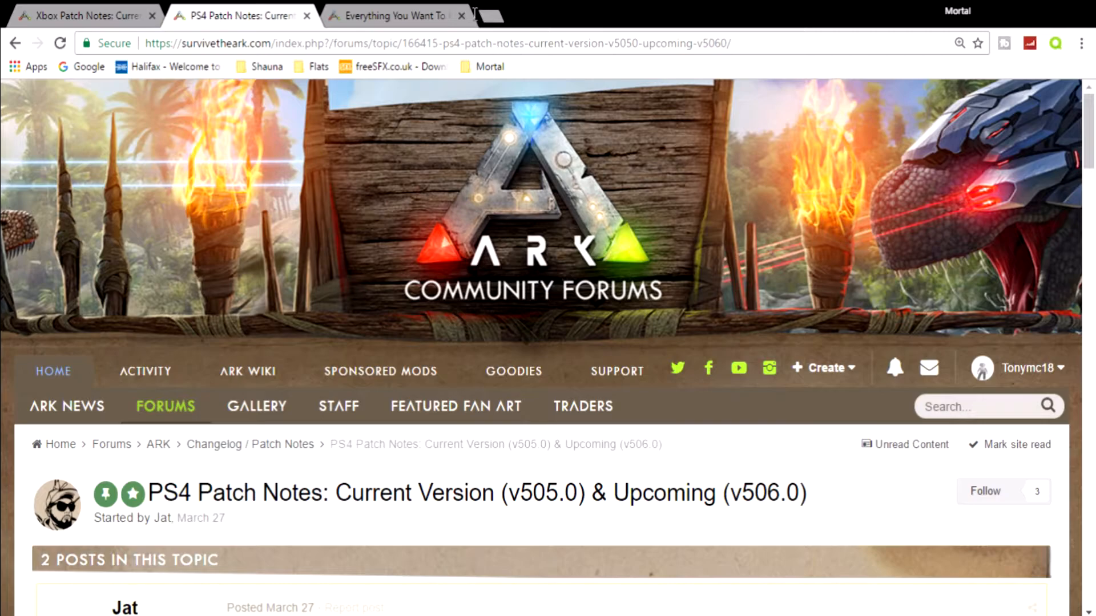
Switch to the 'Everything You Want To Know About v256' tab showing the Flyer Nerf details.
{"action": "left_click", "coordinate": [392, 15]}
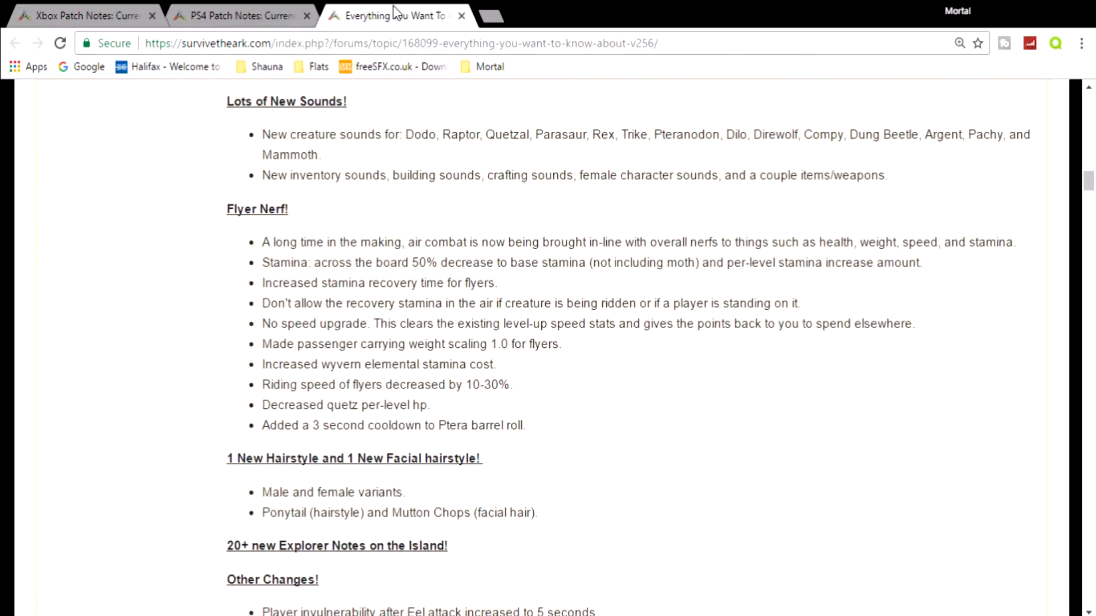
{"action": "mouse_move", "coordinate": [178, 269]}
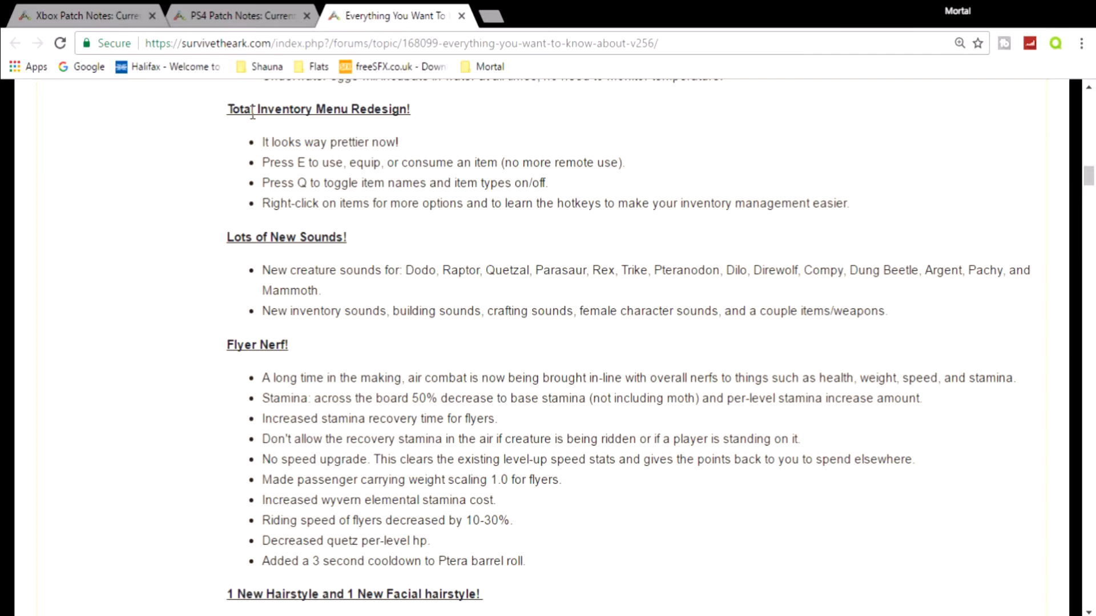
{"action": "mouse_move", "coordinate": [260, 166]}
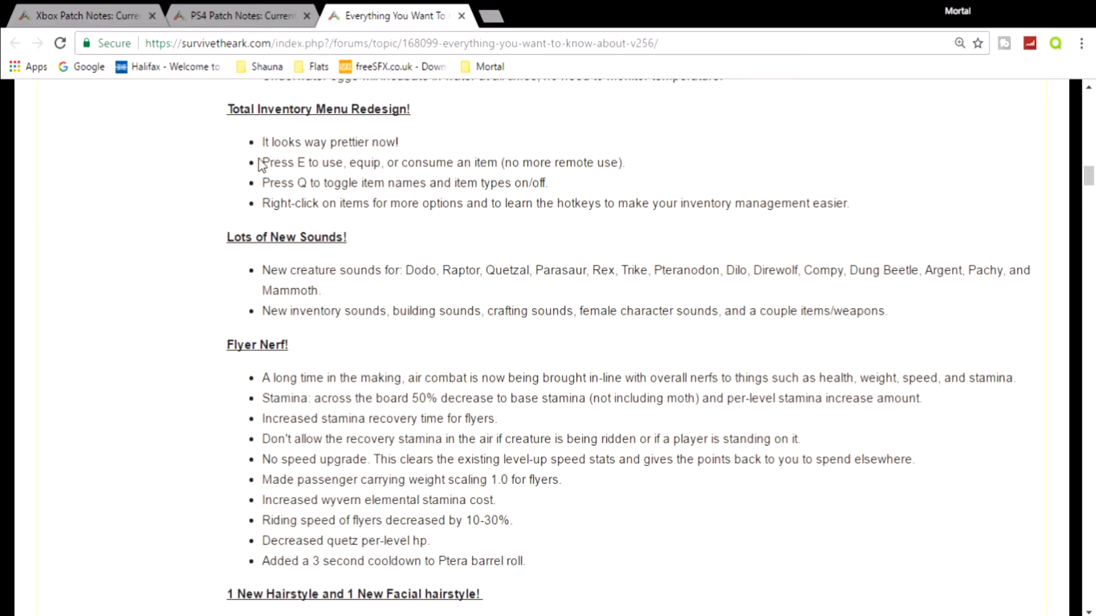
{"action": "mouse_move", "coordinate": [148, 209]}
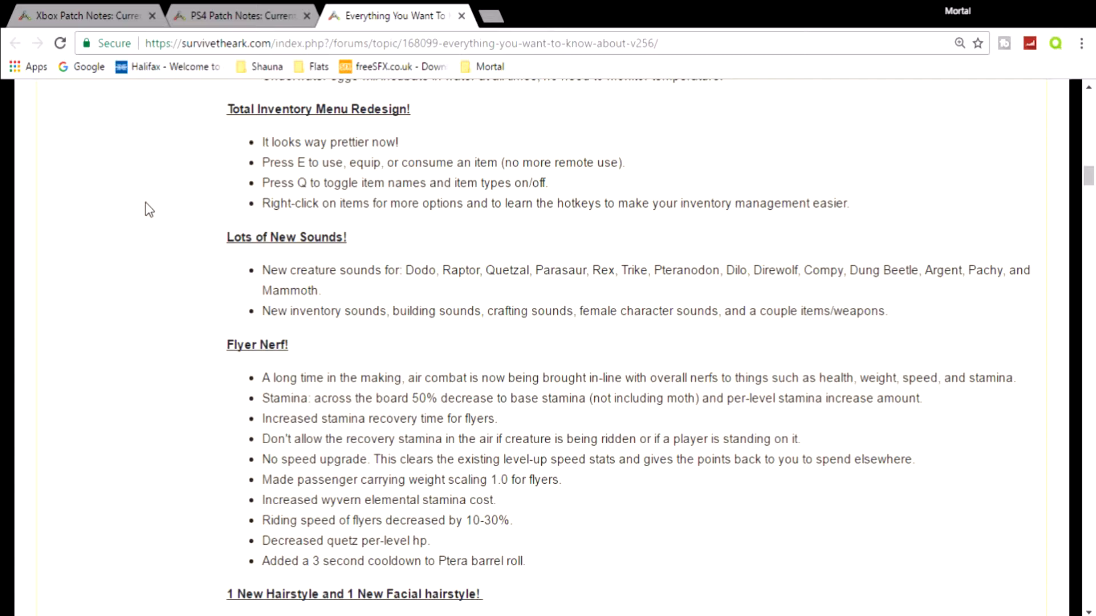
{"action": "mouse_move", "coordinate": [179, 203]}
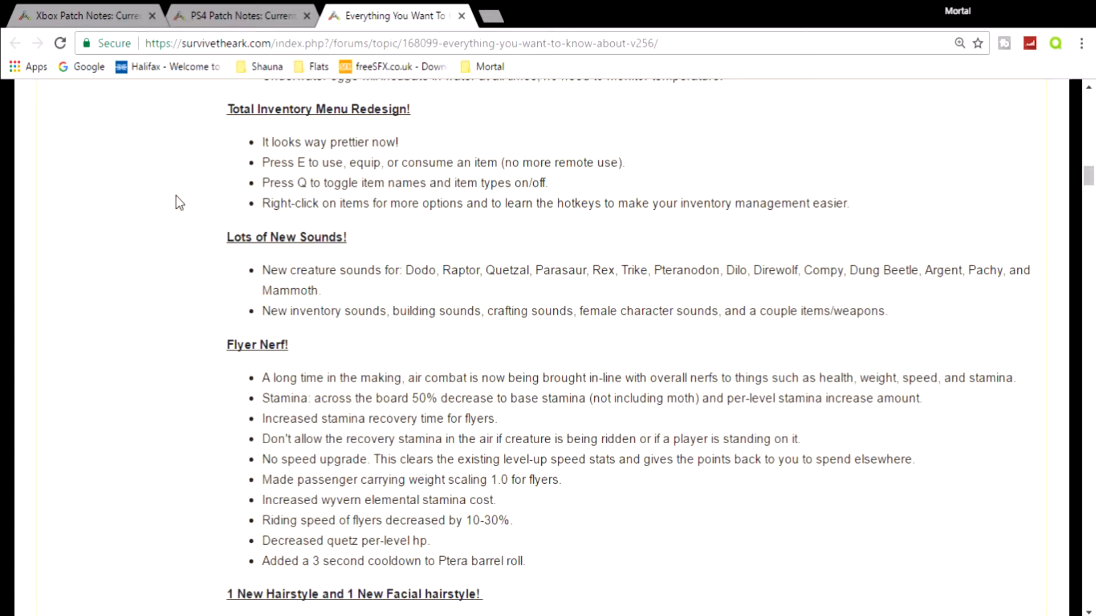
{"action": "mouse_move", "coordinate": [391, 177]}
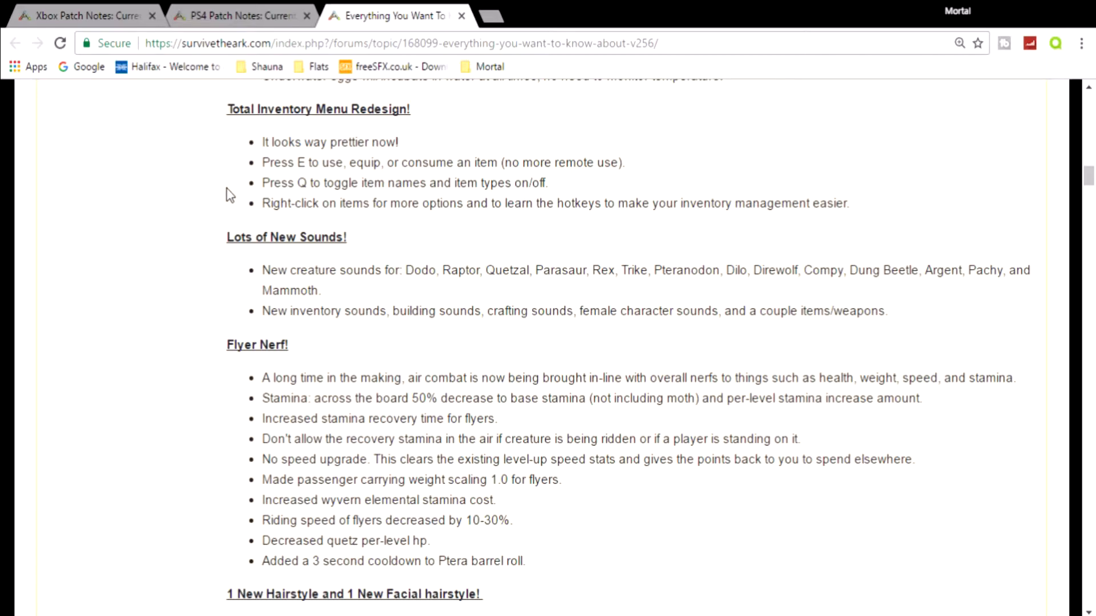
{"action": "mouse_move", "coordinate": [195, 237]}
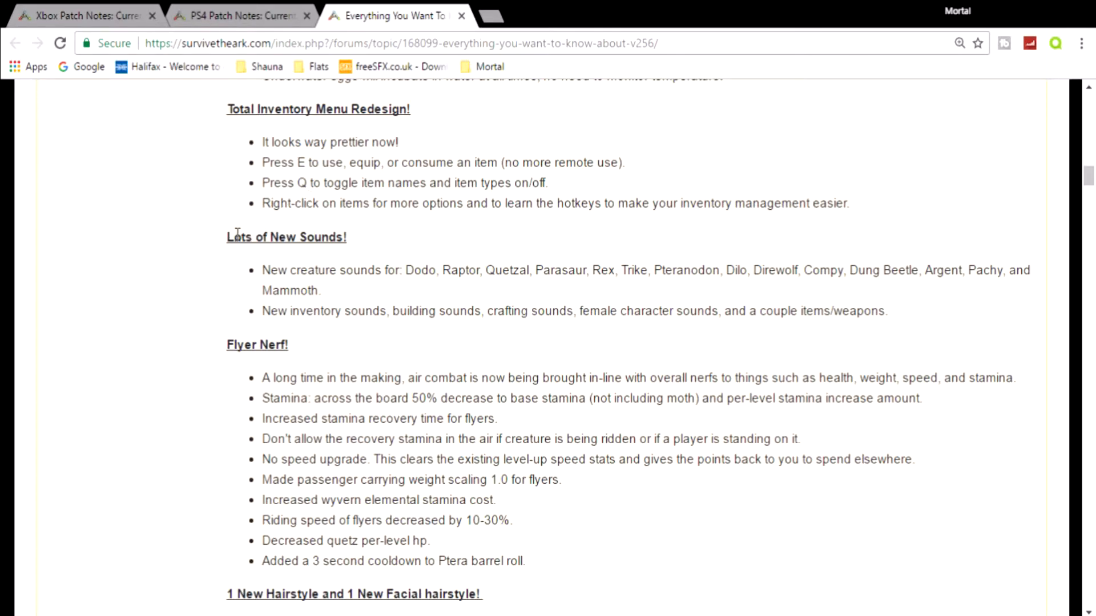
{"action": "scroll", "scroll_direction": "down", "scroll_amount": 3}
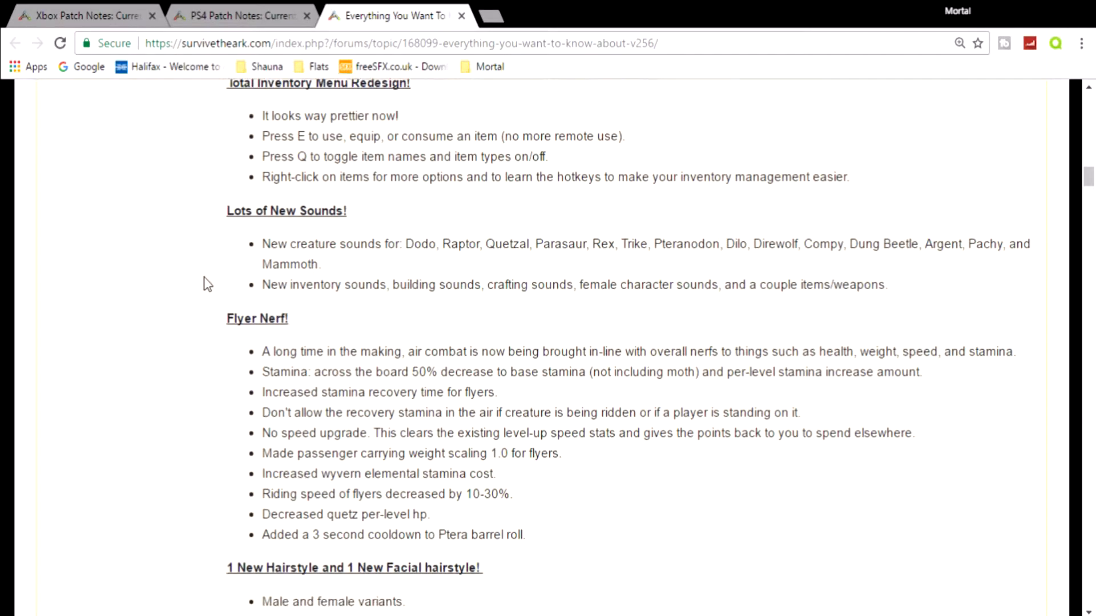
{"action": "scroll", "scroll_direction": "down", "scroll_amount": 3}
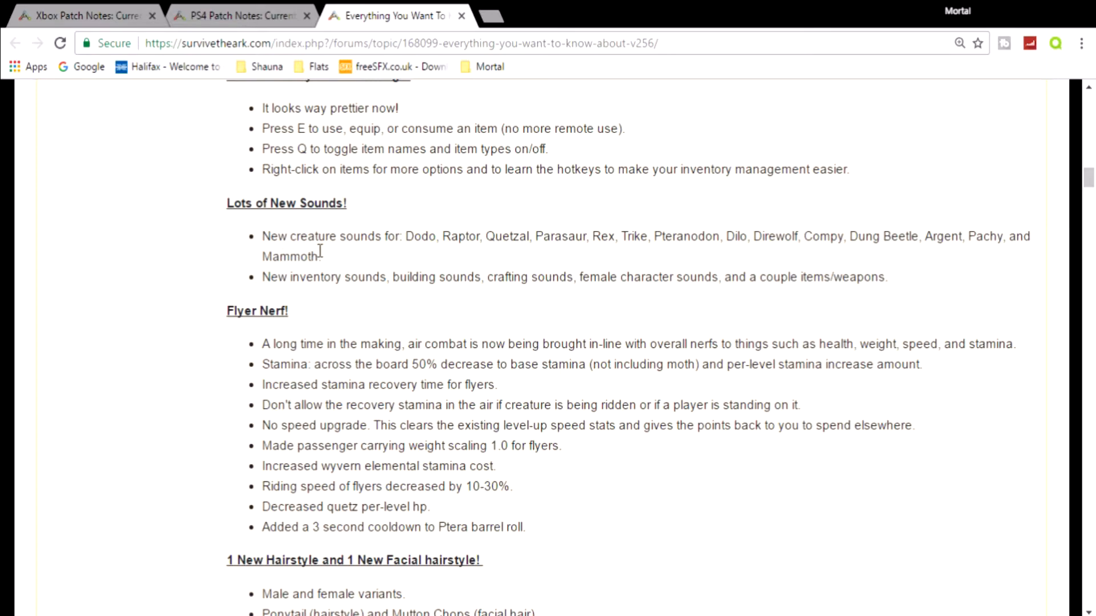
{"action": "mouse_move", "coordinate": [396, 262]}
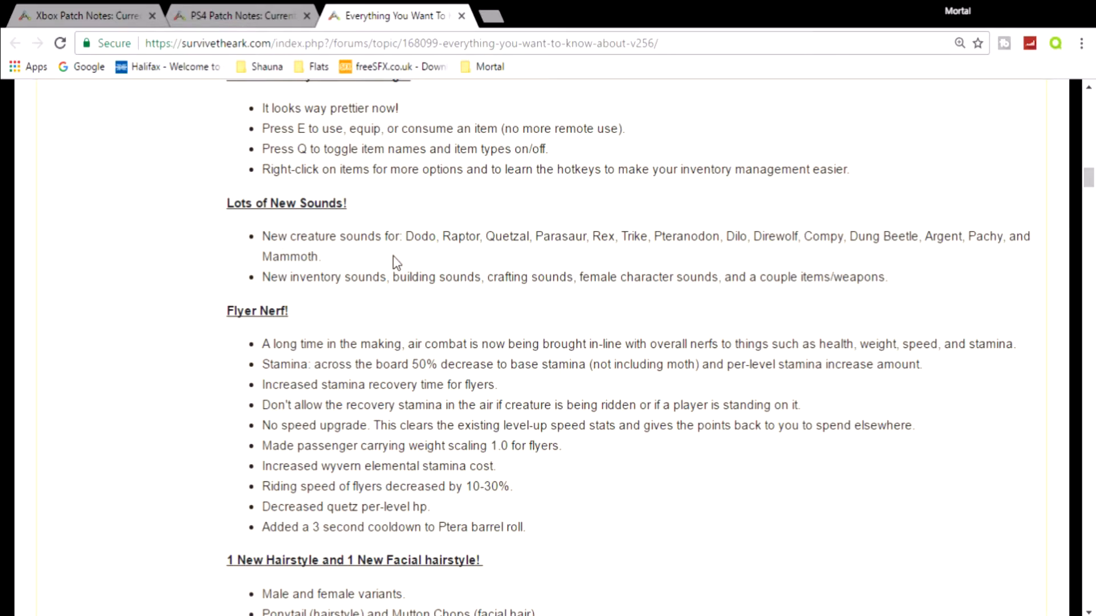
{"action": "mouse_move", "coordinate": [534, 230]}
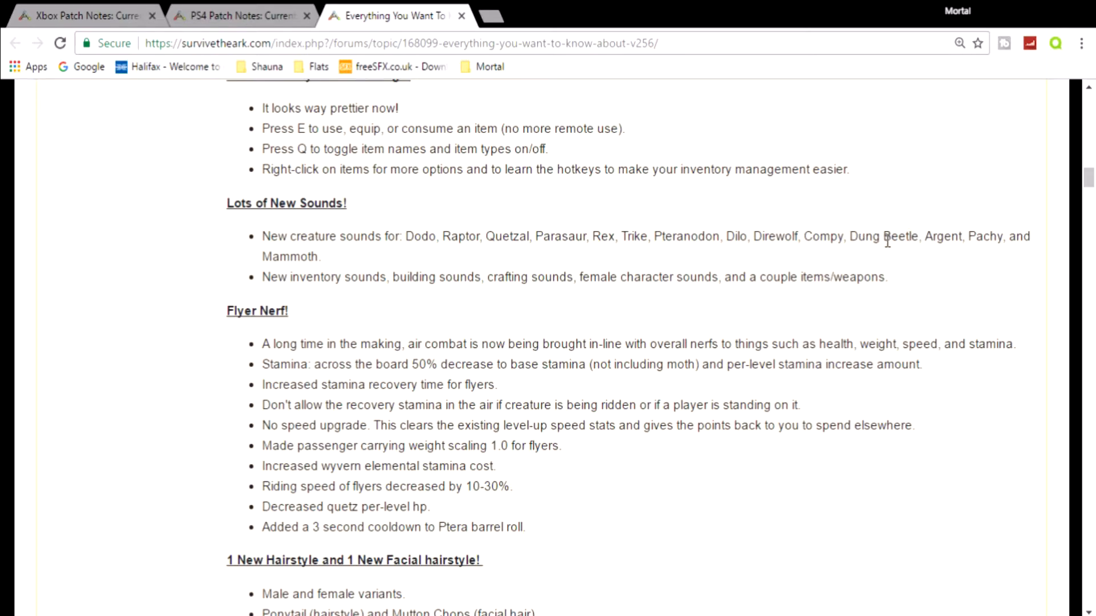
{"action": "mouse_move", "coordinate": [895, 241]}
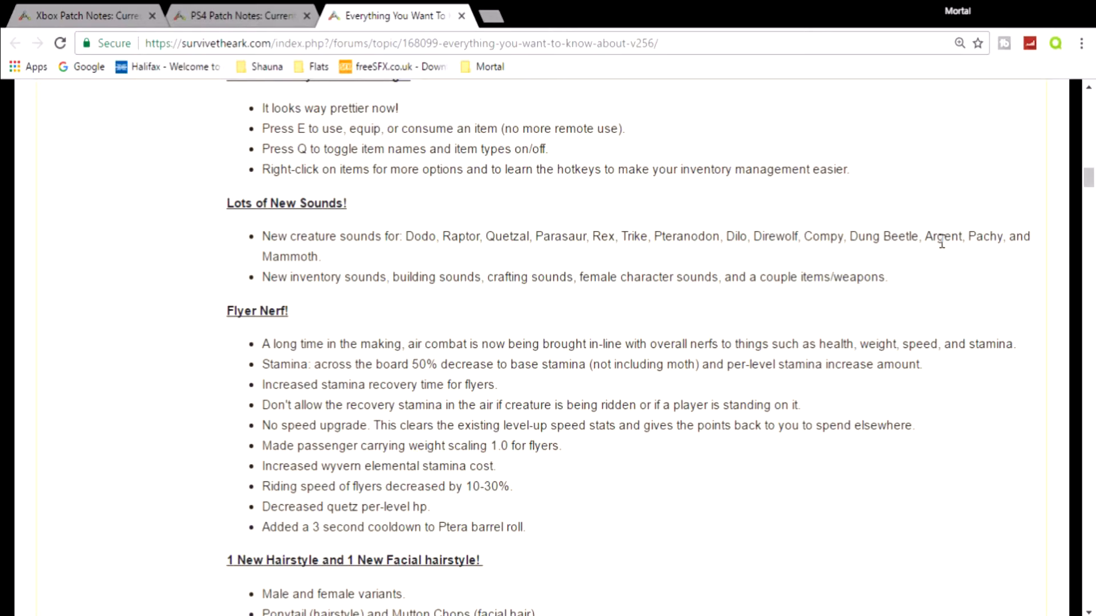
{"action": "mouse_move", "coordinate": [911, 273]}
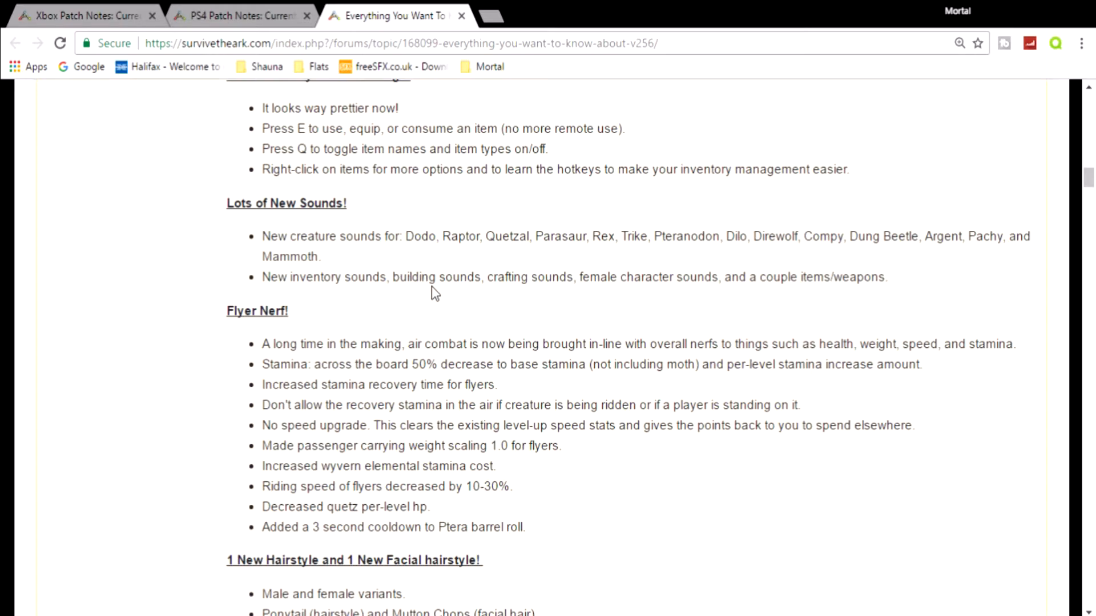
{"action": "mouse_move", "coordinate": [594, 300]}
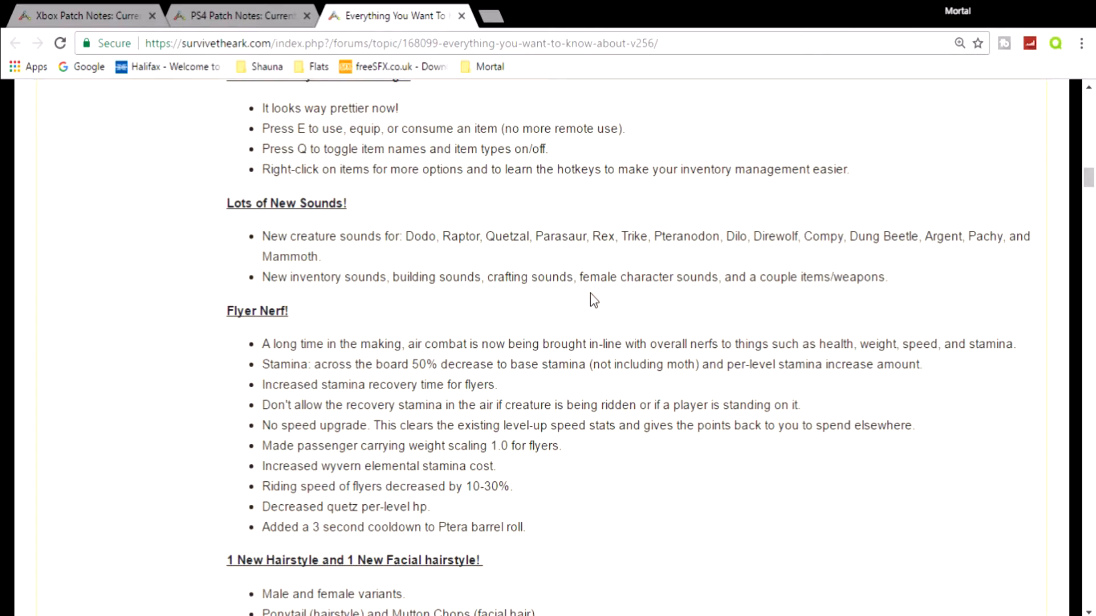
{"action": "mouse_move", "coordinate": [753, 292]}
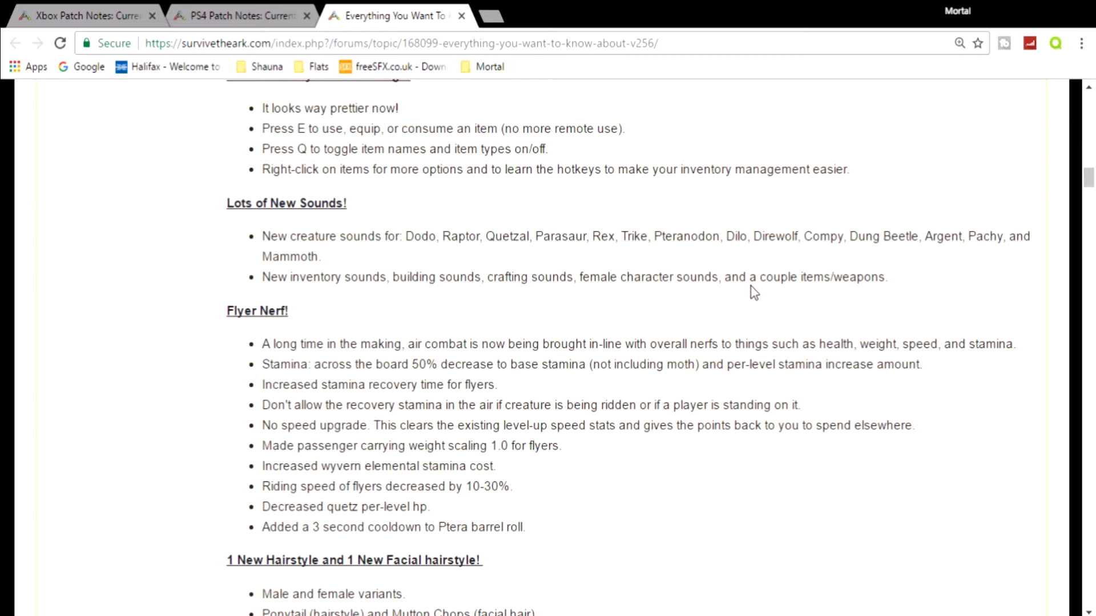
{"action": "mouse_move", "coordinate": [780, 285]}
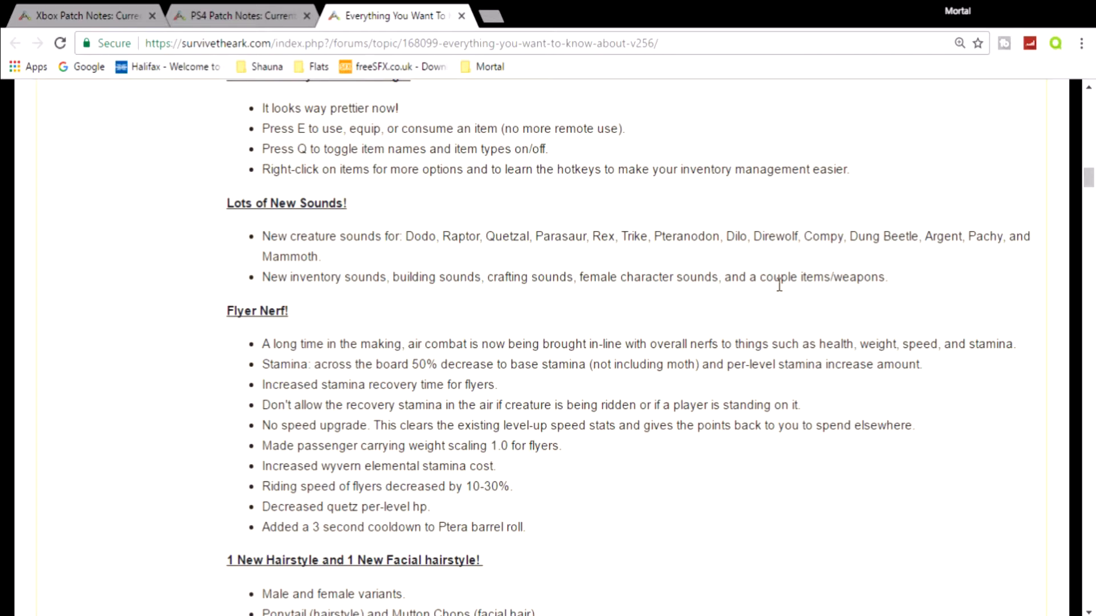
{"action": "mouse_move", "coordinate": [889, 293]}
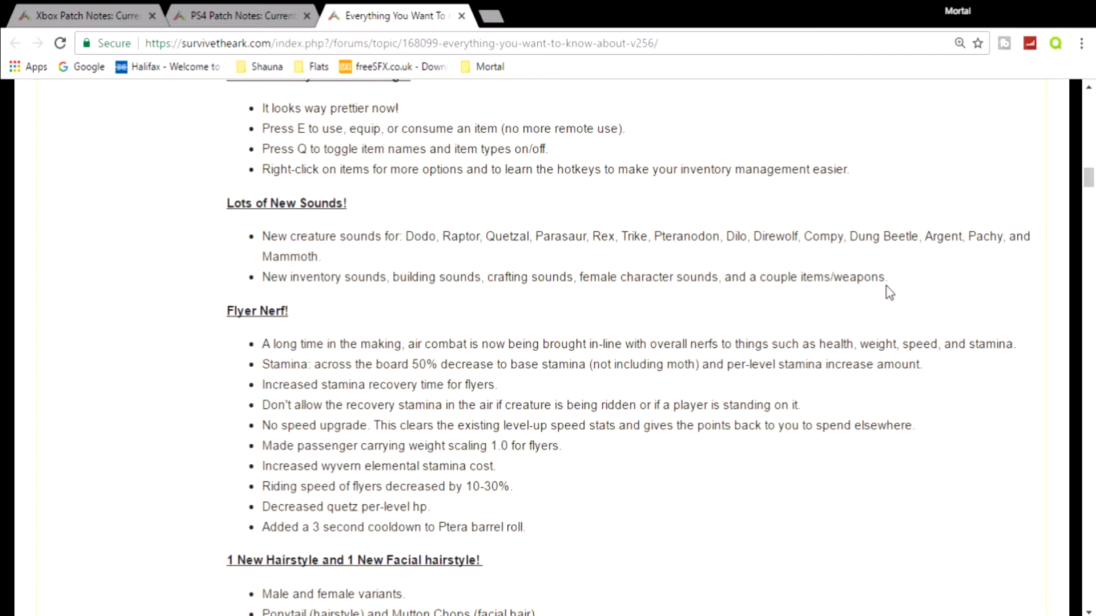
{"action": "mouse_move", "coordinate": [914, 261]}
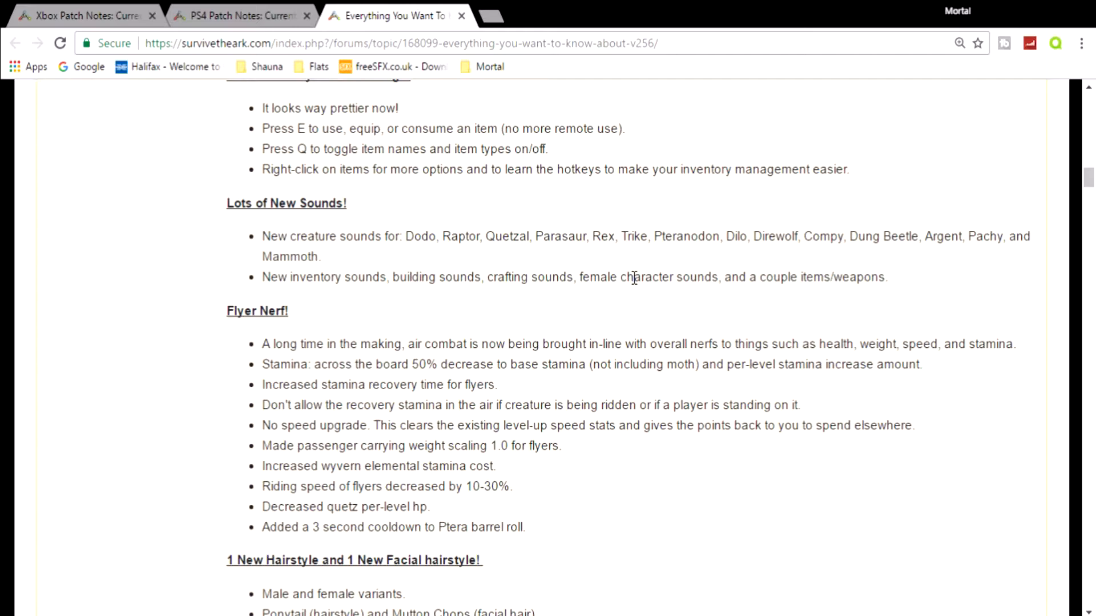
{"action": "mouse_move", "coordinate": [207, 315]}
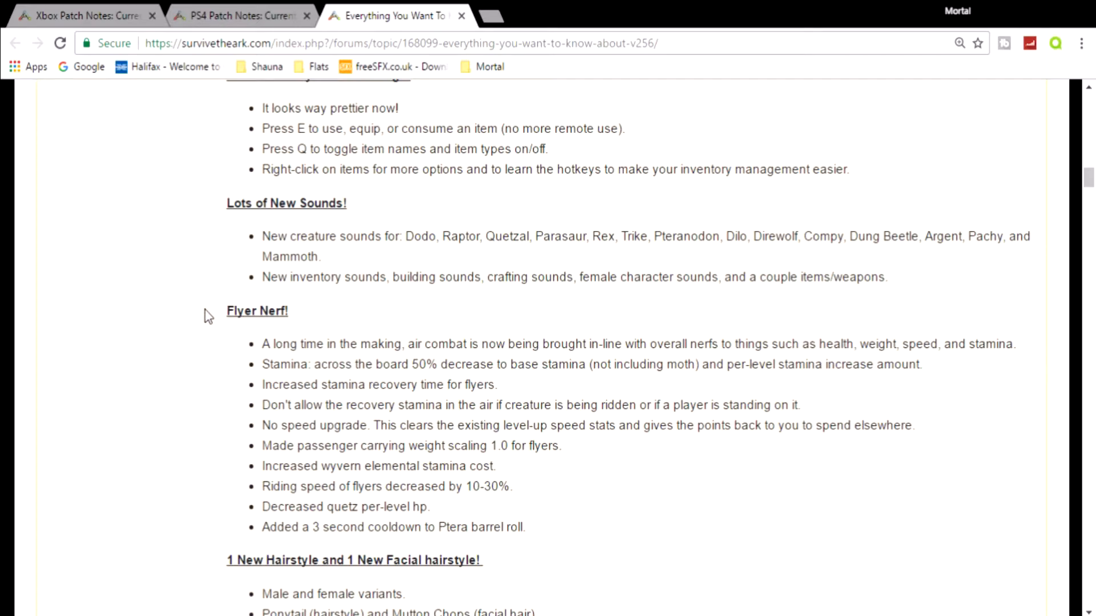
{"action": "scroll", "scroll_direction": "down", "scroll_amount": 3}
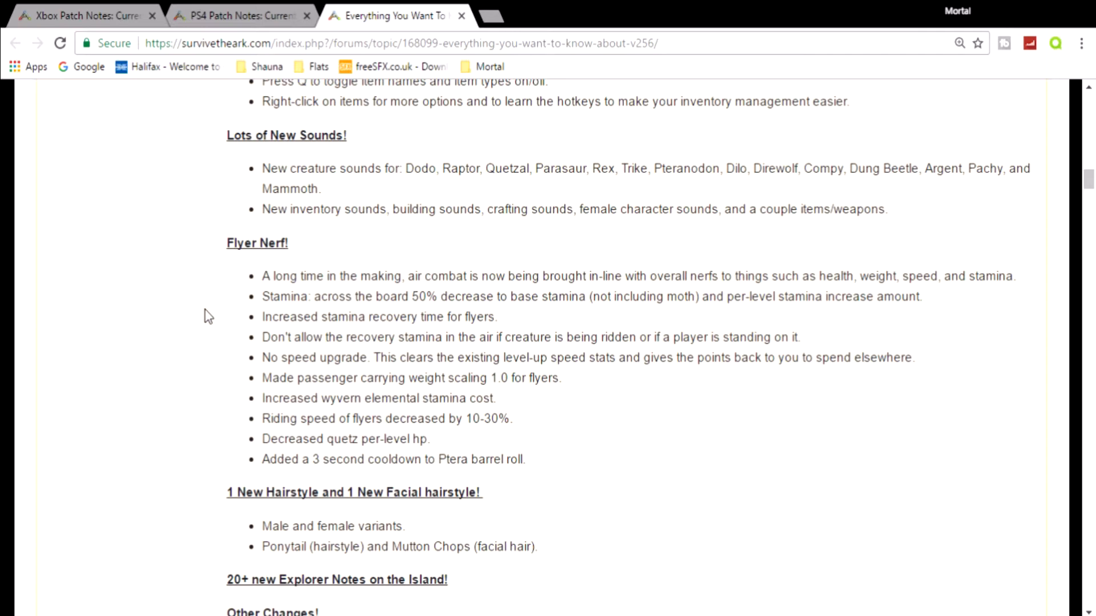
{"action": "mouse_move", "coordinate": [560, 194]}
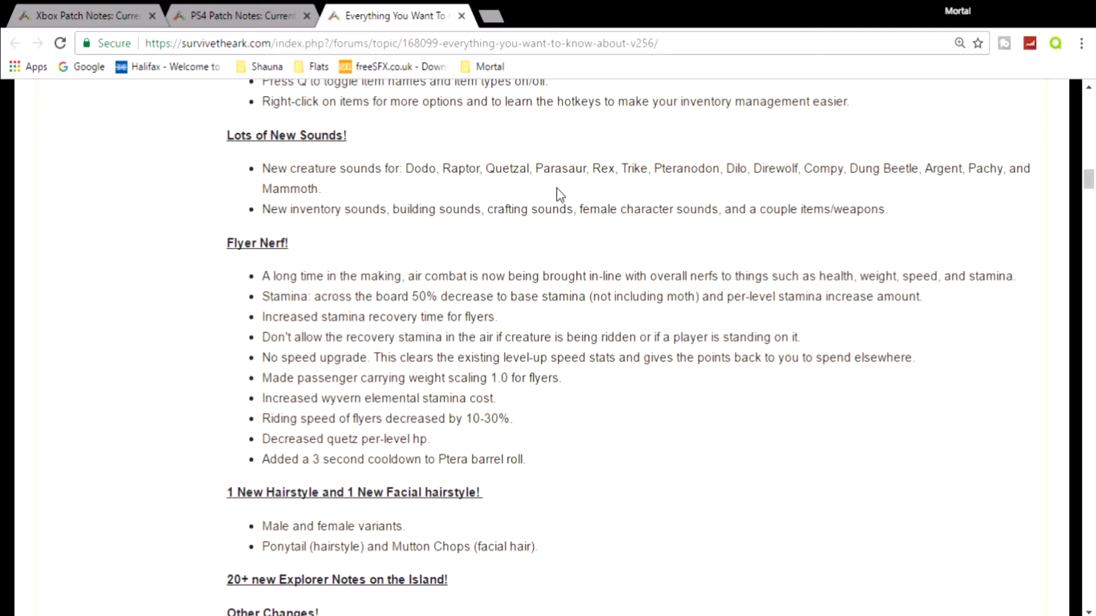
{"action": "mouse_move", "coordinate": [837, 275]}
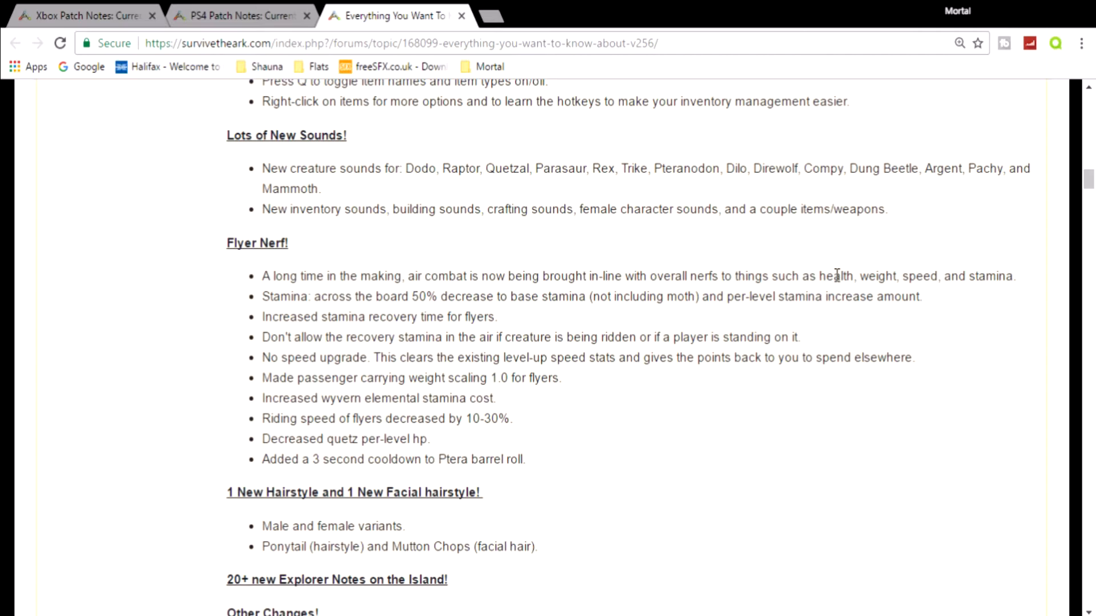
{"action": "mouse_move", "coordinate": [363, 315]}
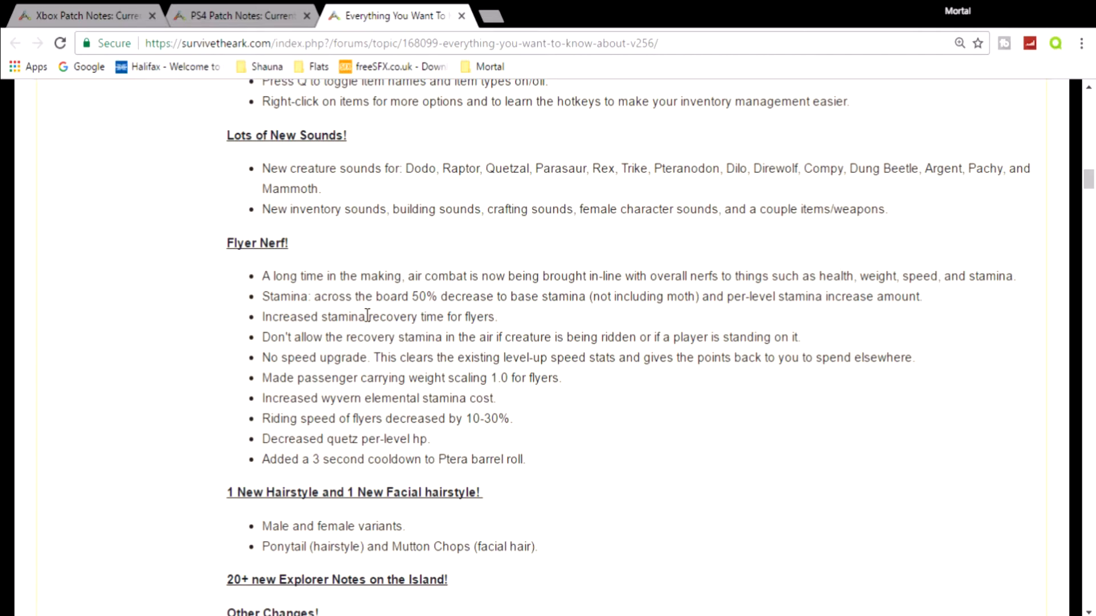
{"action": "mouse_move", "coordinate": [572, 320]}
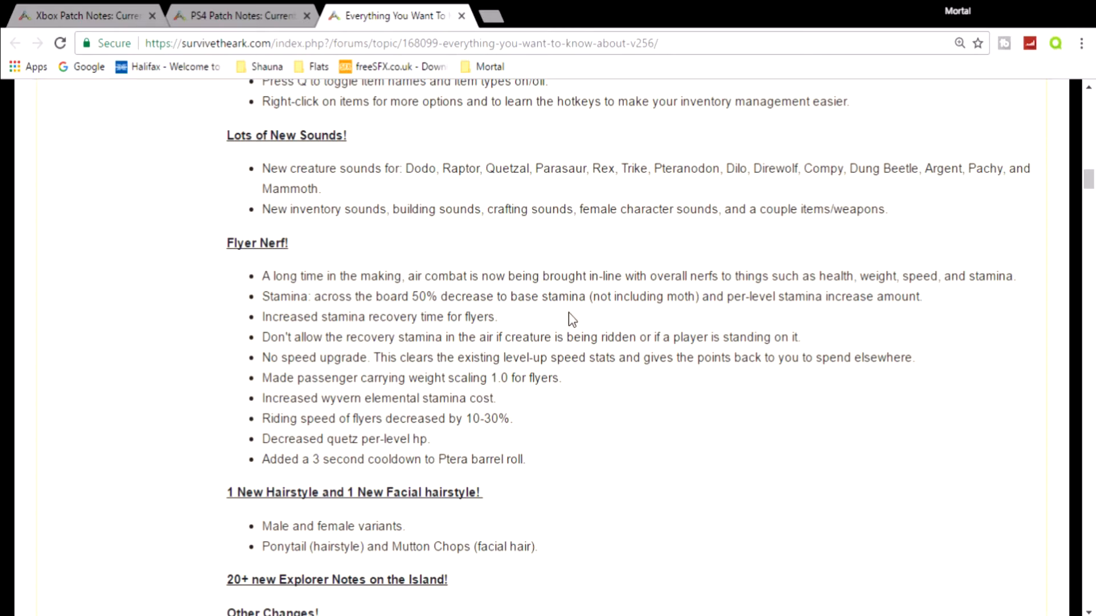
{"action": "mouse_move", "coordinate": [731, 315]}
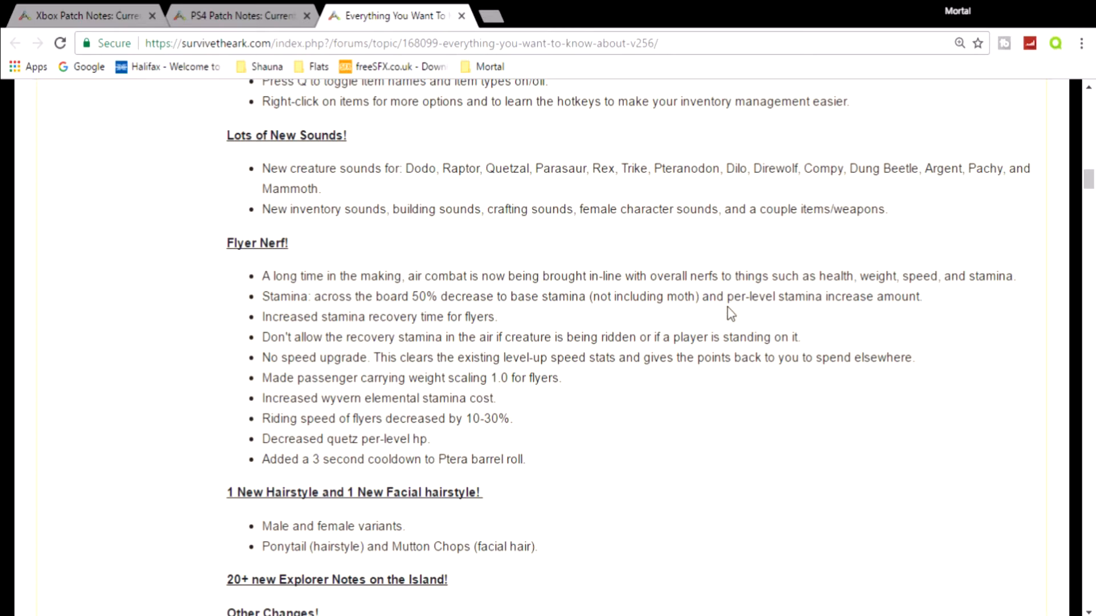
{"action": "mouse_move", "coordinate": [904, 313]}
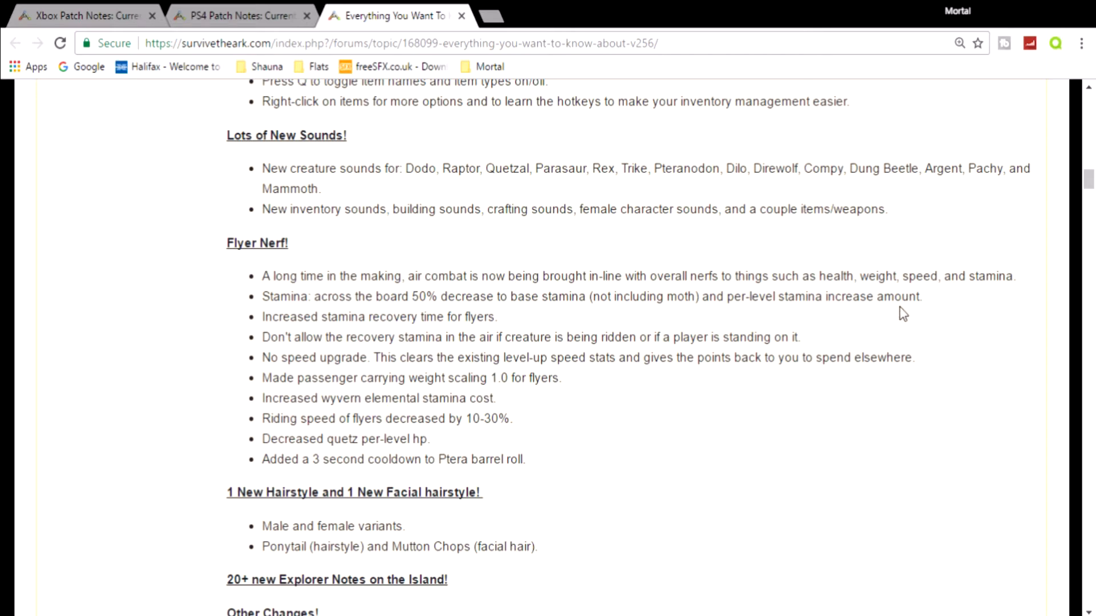
{"action": "mouse_move", "coordinate": [909, 312]}
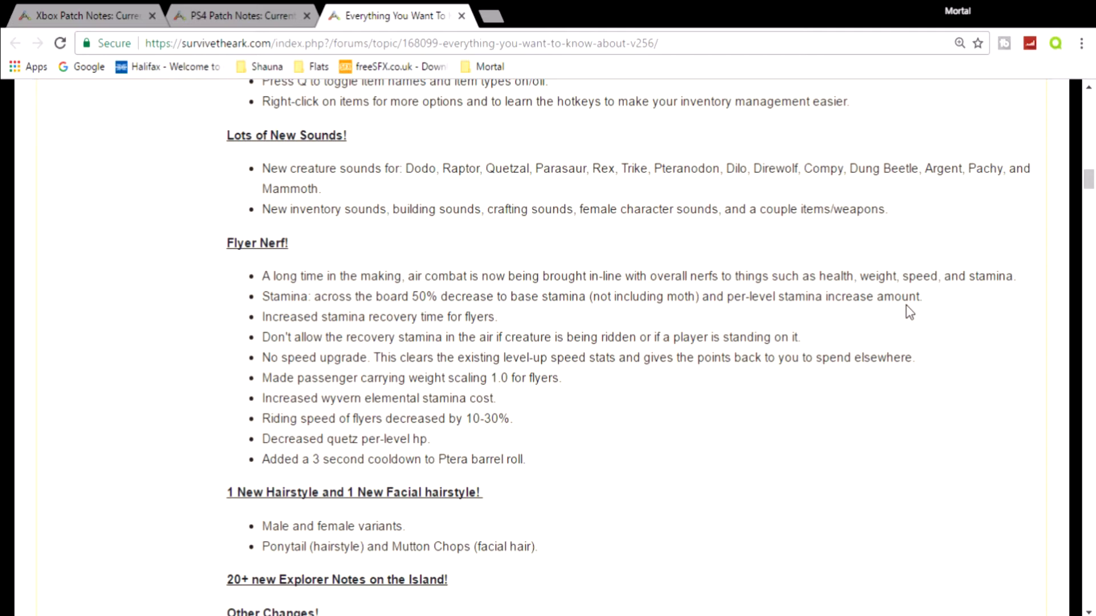
{"action": "mouse_move", "coordinate": [379, 272]}
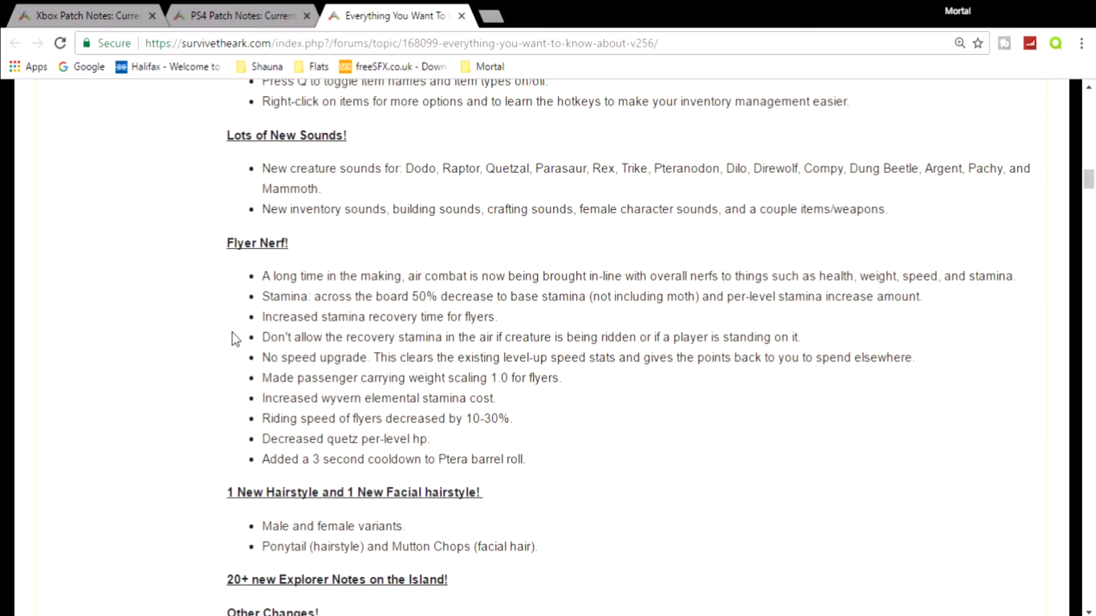
{"action": "mouse_move", "coordinate": [250, 366]}
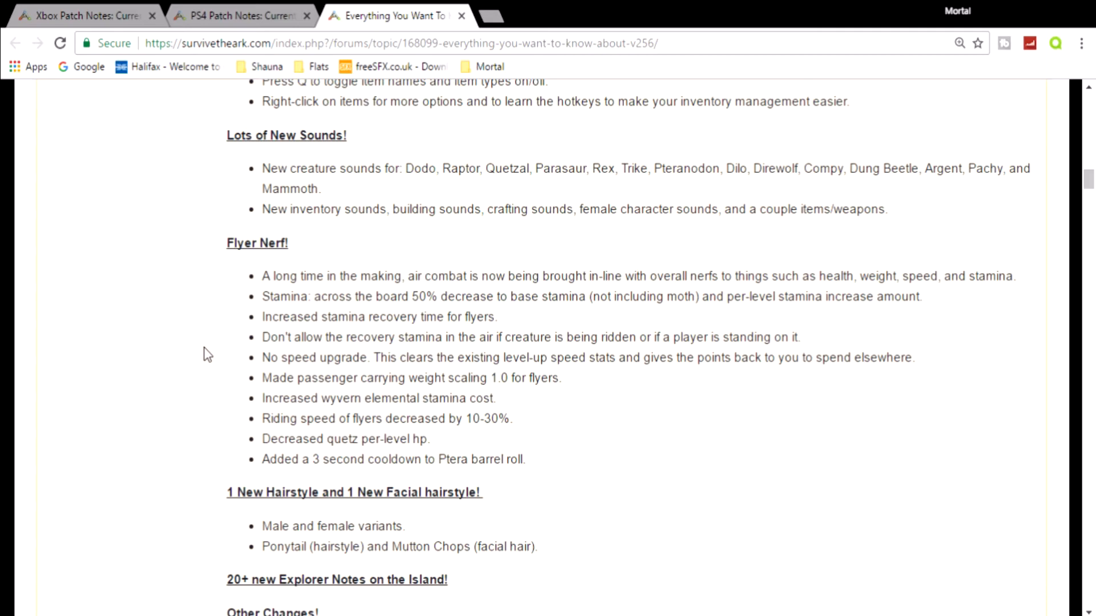
{"action": "mouse_move", "coordinate": [480, 422]}
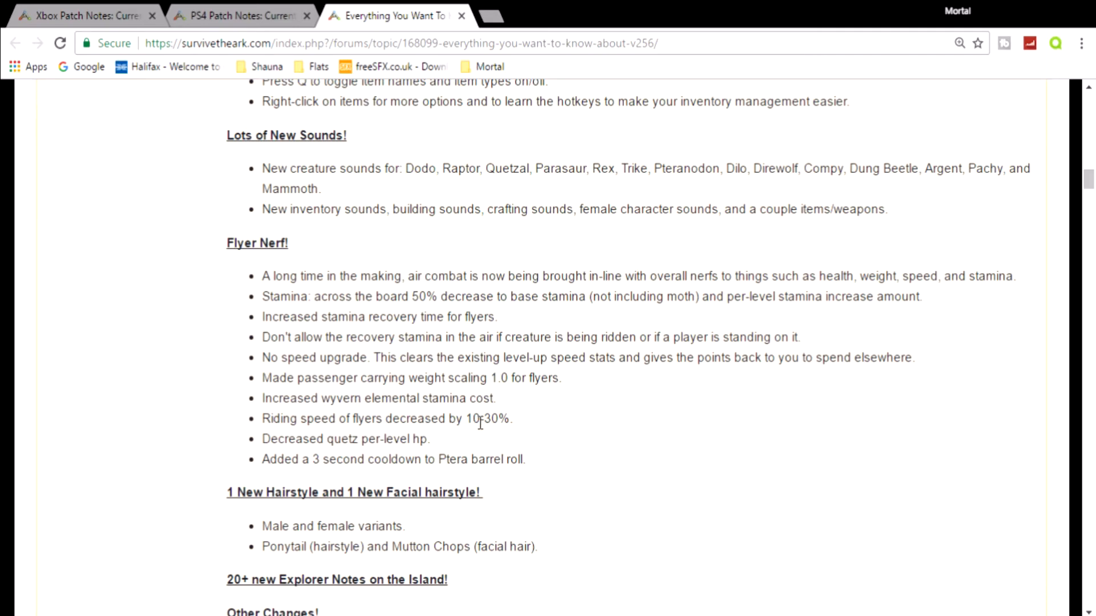
{"action": "mouse_move", "coordinate": [336, 397]}
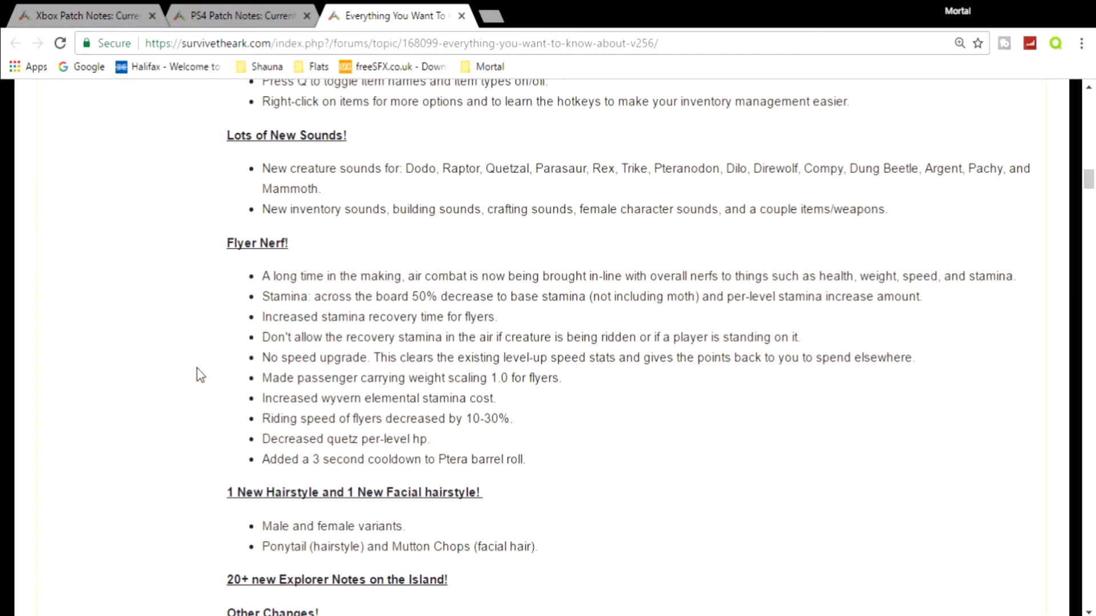
{"action": "mouse_move", "coordinate": [222, 391]}
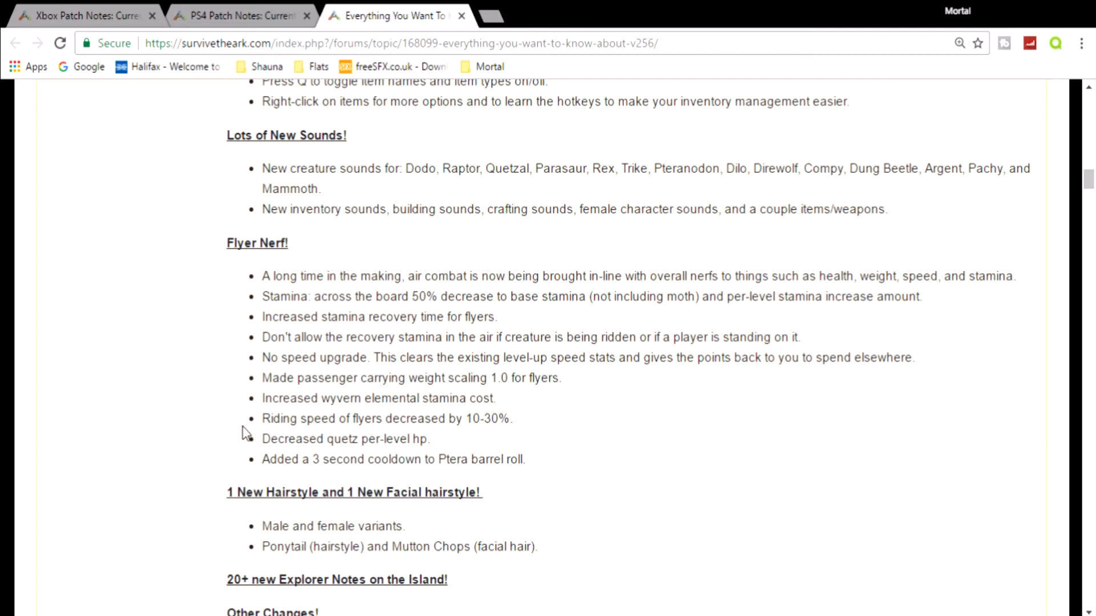
{"action": "mouse_move", "coordinate": [246, 421]}
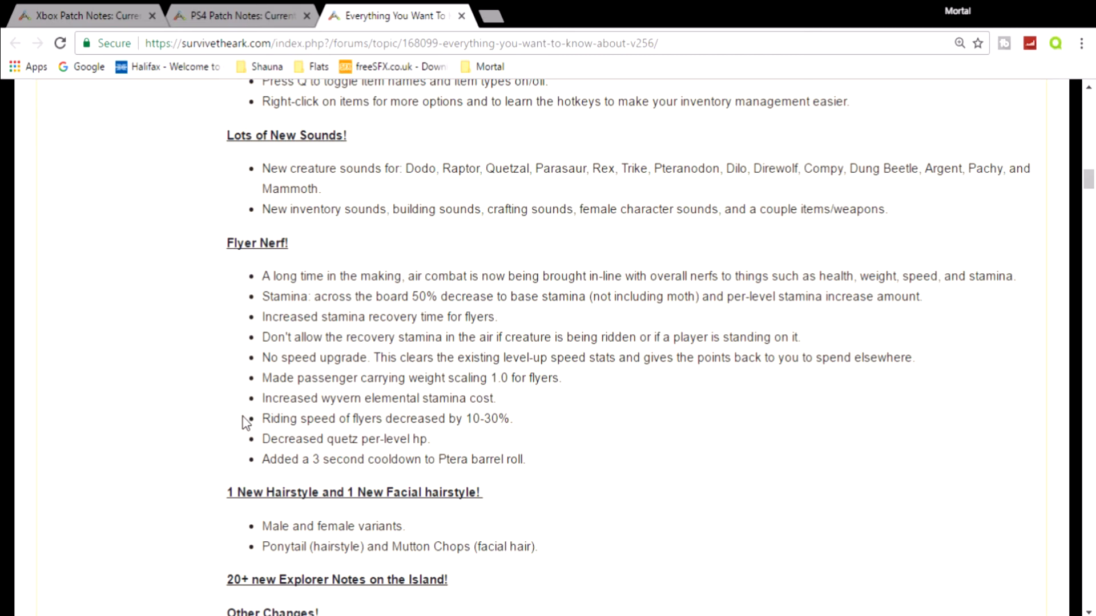
{"action": "mouse_move", "coordinate": [226, 418]}
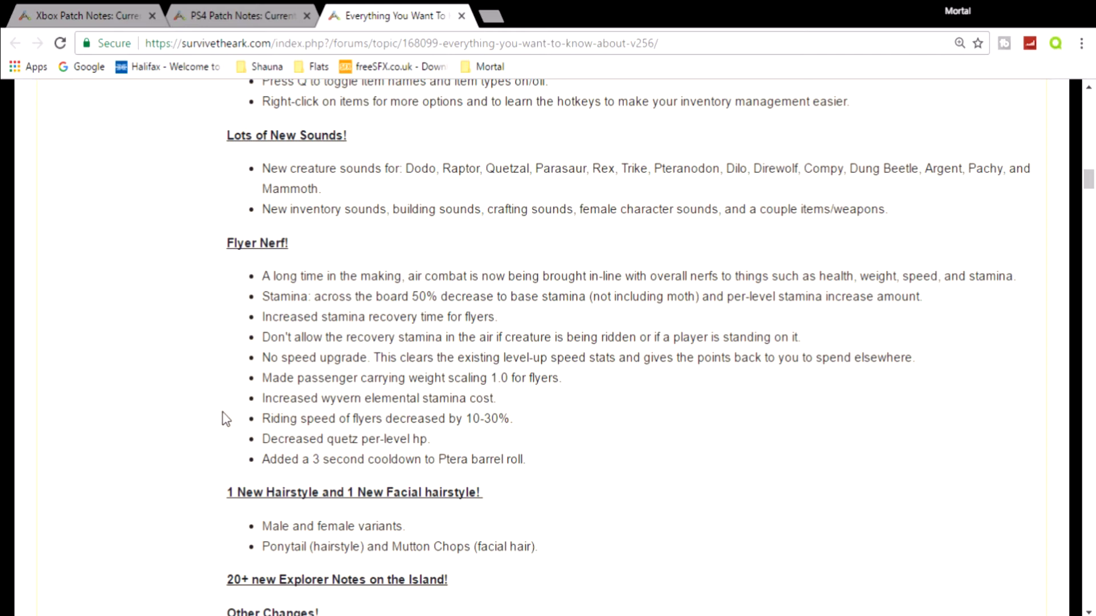
{"action": "mouse_move", "coordinate": [373, 440]}
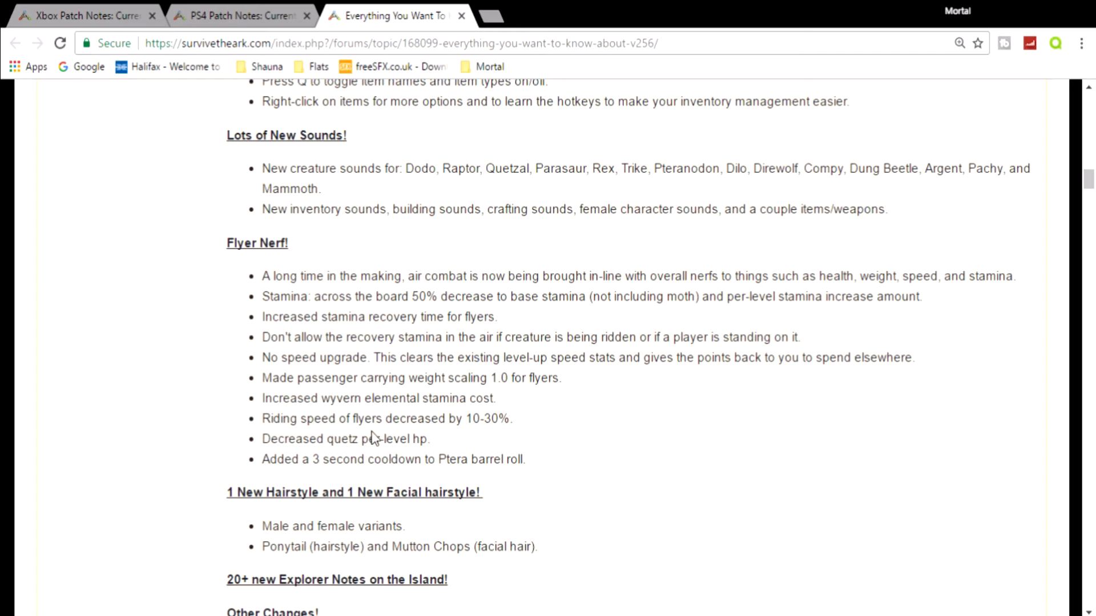
{"action": "mouse_move", "coordinate": [238, 444]}
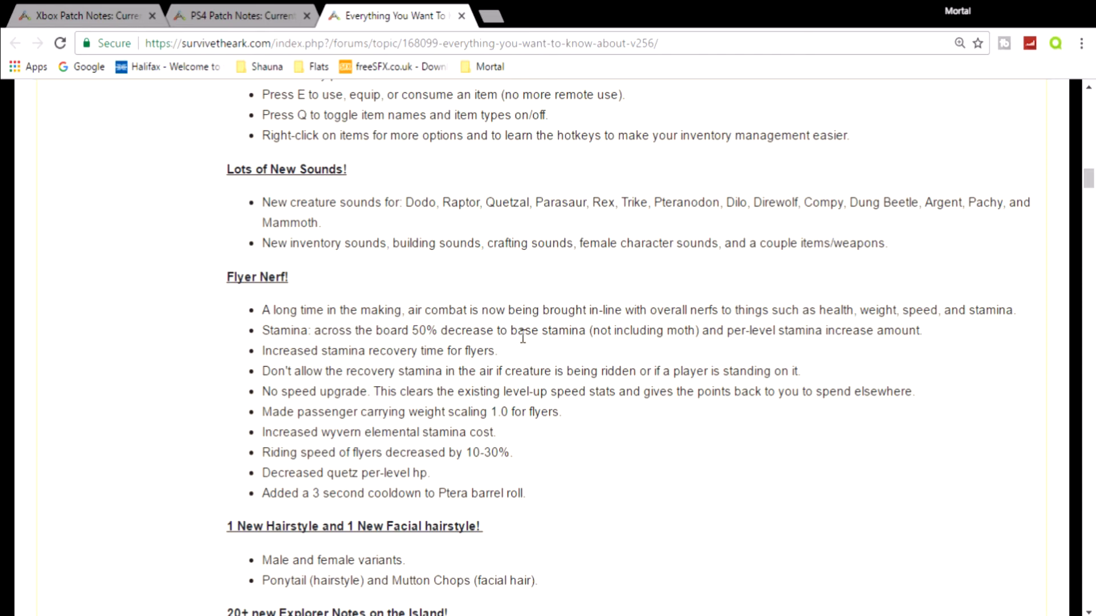
{"action": "mouse_move", "coordinate": [224, 349]}
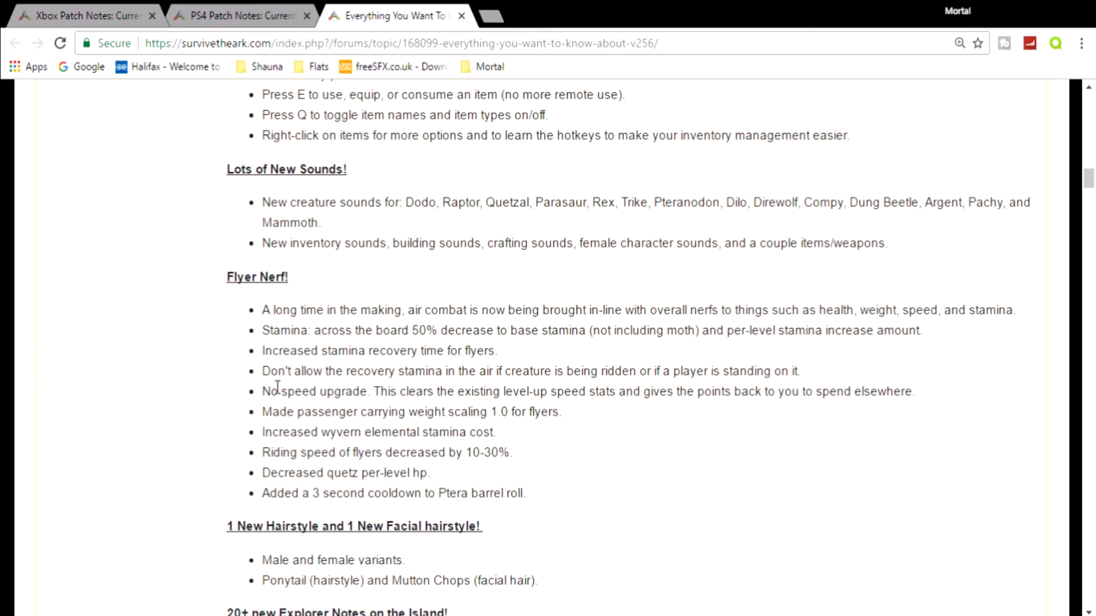
{"action": "mouse_move", "coordinate": [318, 455]}
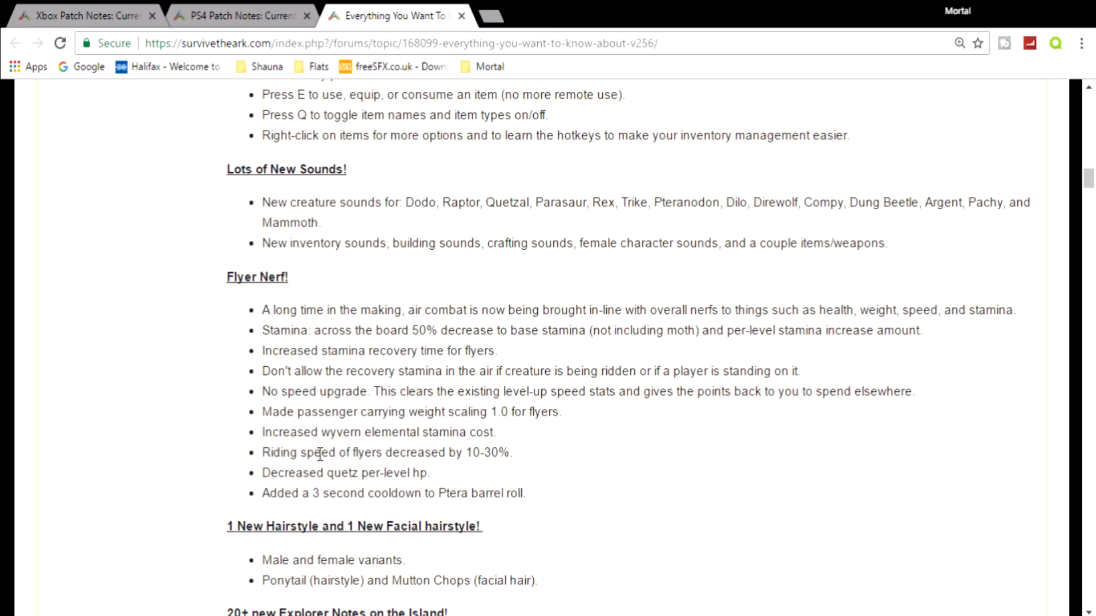
{"action": "mouse_move", "coordinate": [485, 468]}
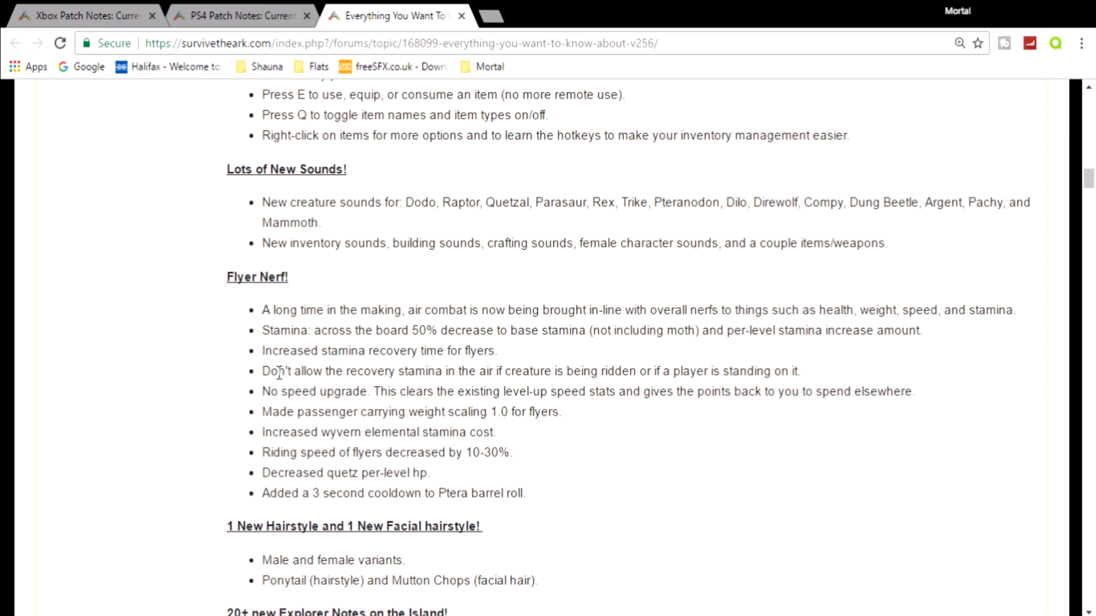
{"action": "mouse_move", "coordinate": [343, 385]}
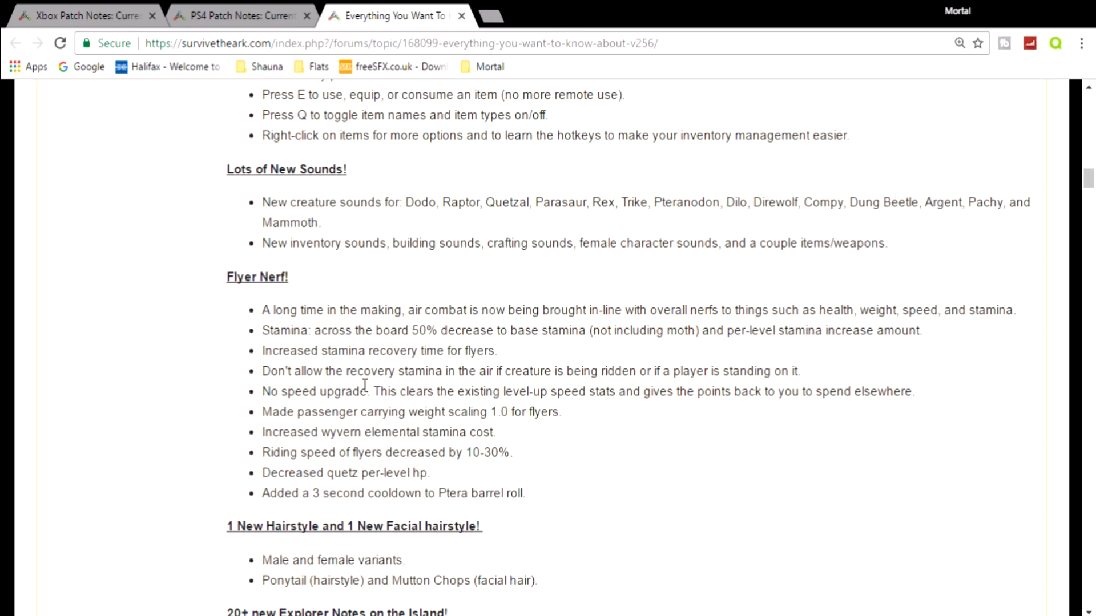
{"action": "mouse_move", "coordinate": [236, 416]}
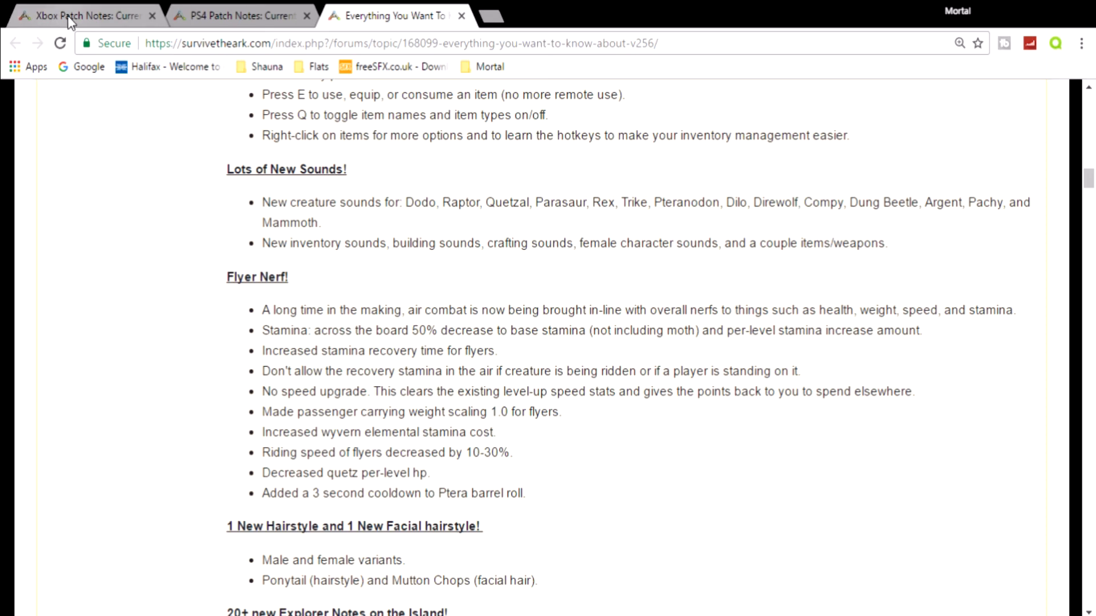
Return to the Xbox Patch Notes tab, glance at the v753 change list, and settle back at the title.
{"action": "left_click", "coordinate": [84, 15]}
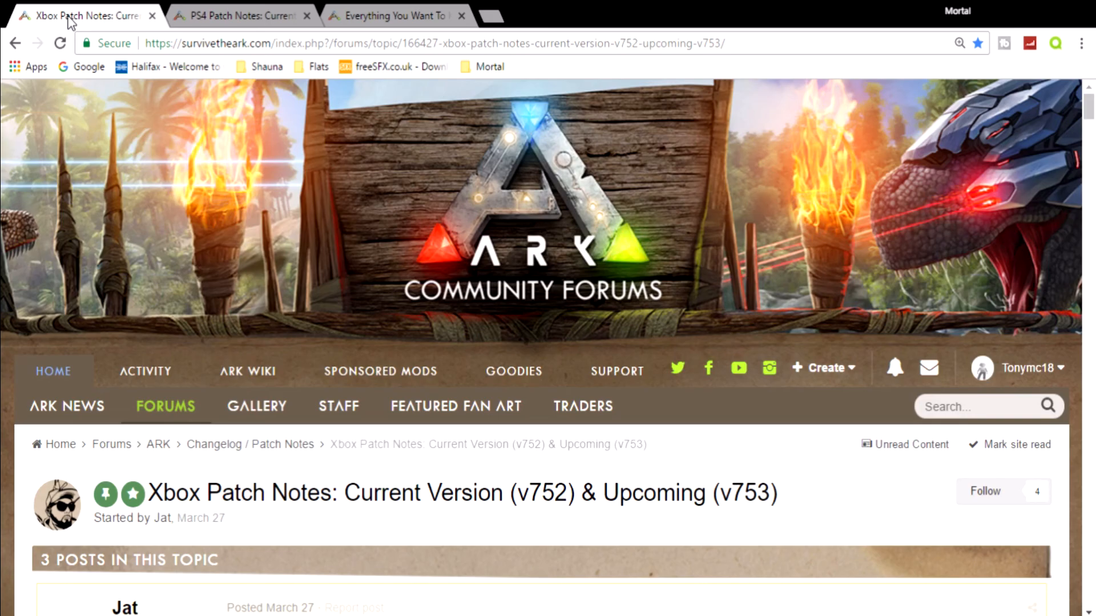
{"action": "scroll", "scroll_direction": "down", "scroll_amount": 3}
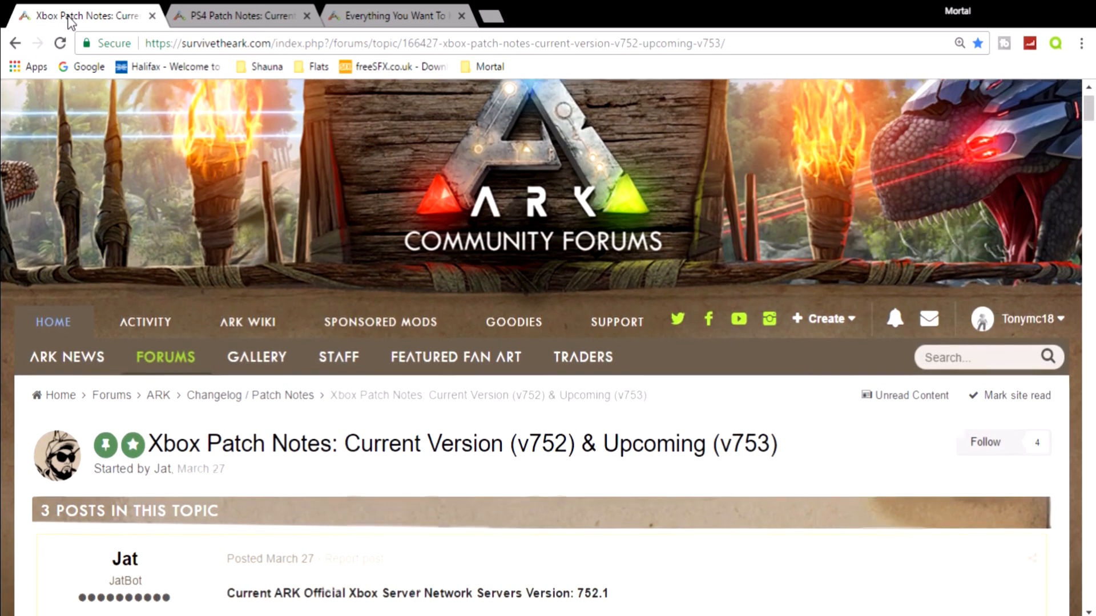
{"action": "scroll", "scroll_direction": "down", "scroll_amount": 3}
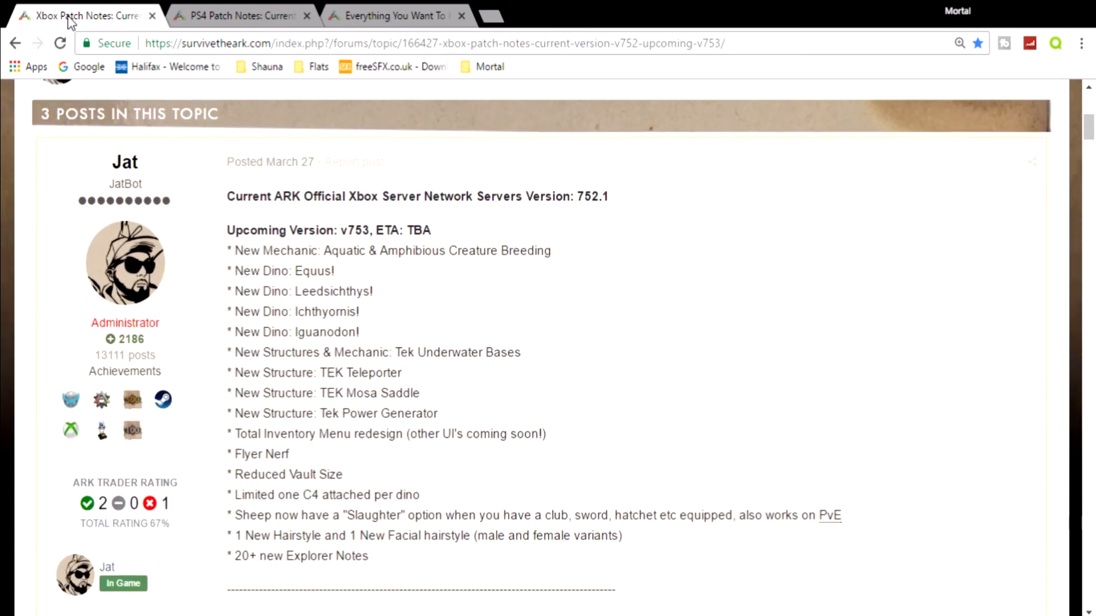
{"action": "scroll", "scroll_direction": "up", "scroll_amount": 3}
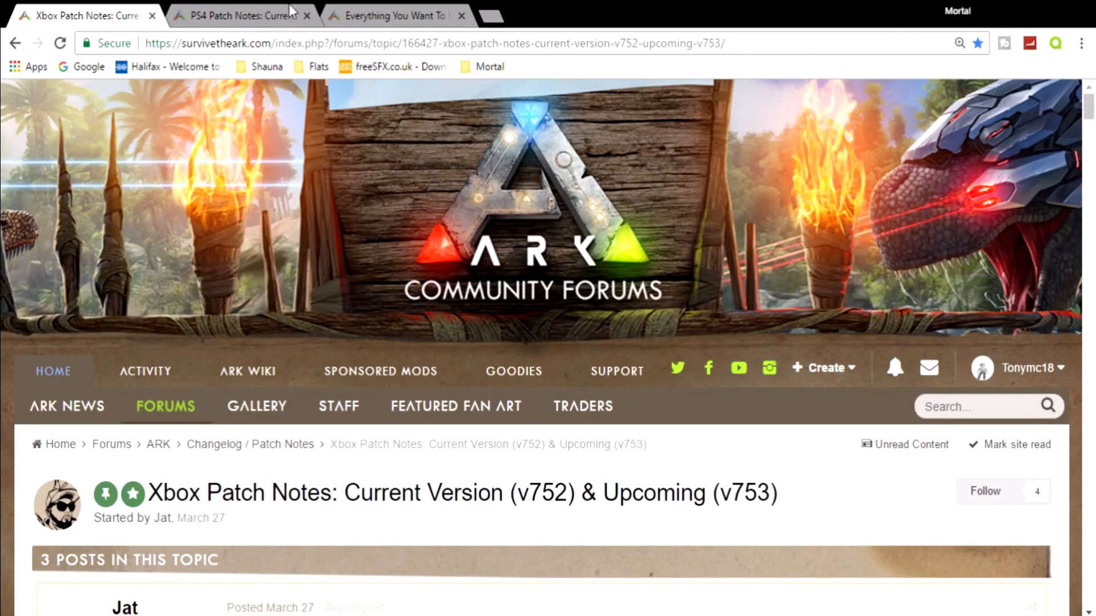
{"action": "mouse_move", "coordinate": [572, 264]}
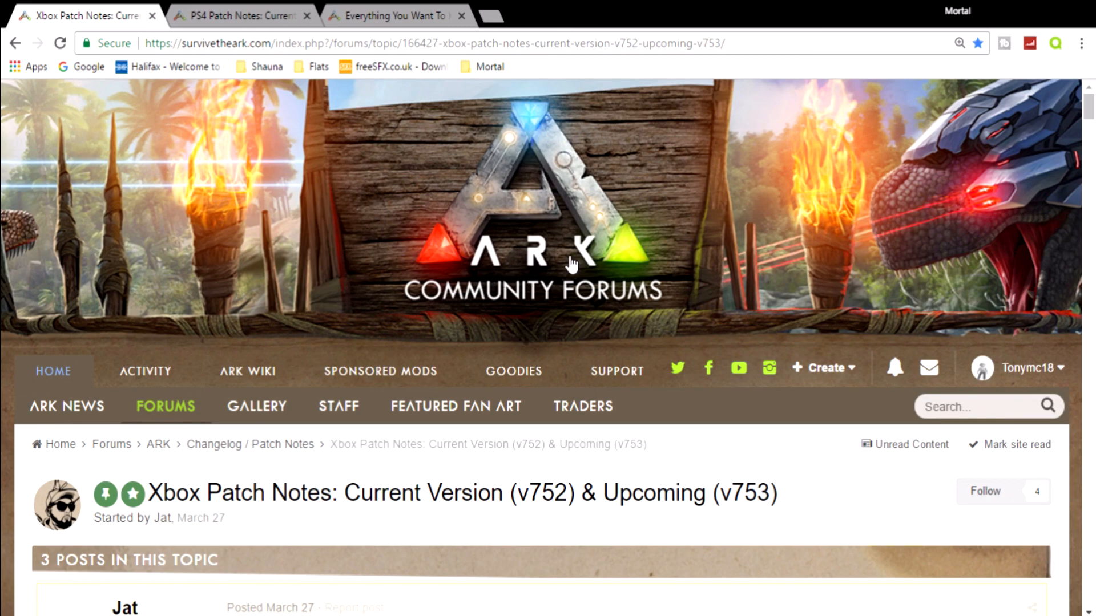
{"action": "mouse_move", "coordinate": [720, 240]}
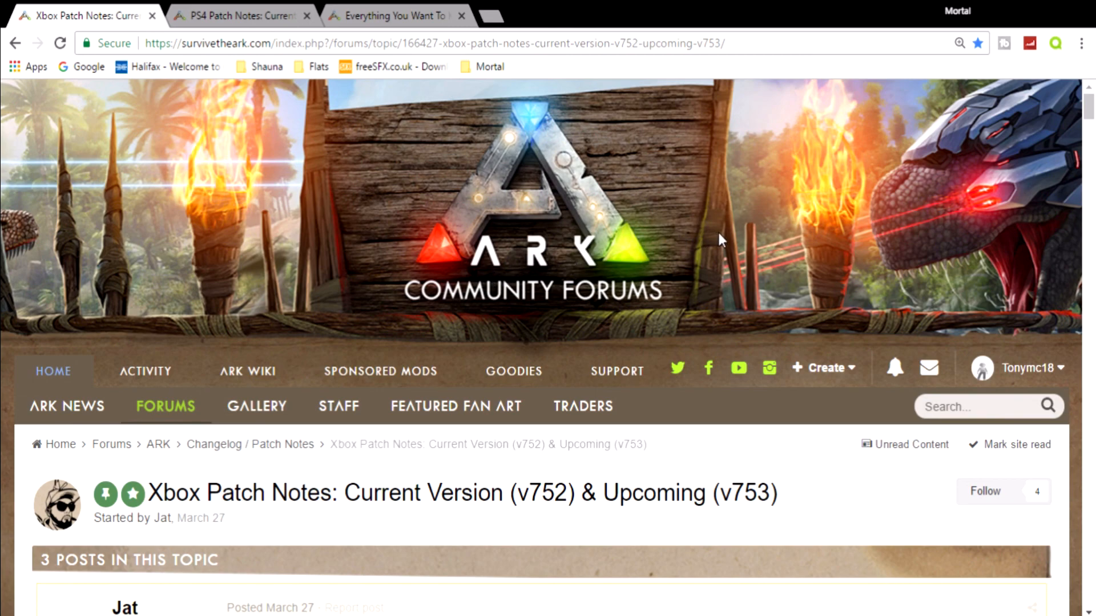